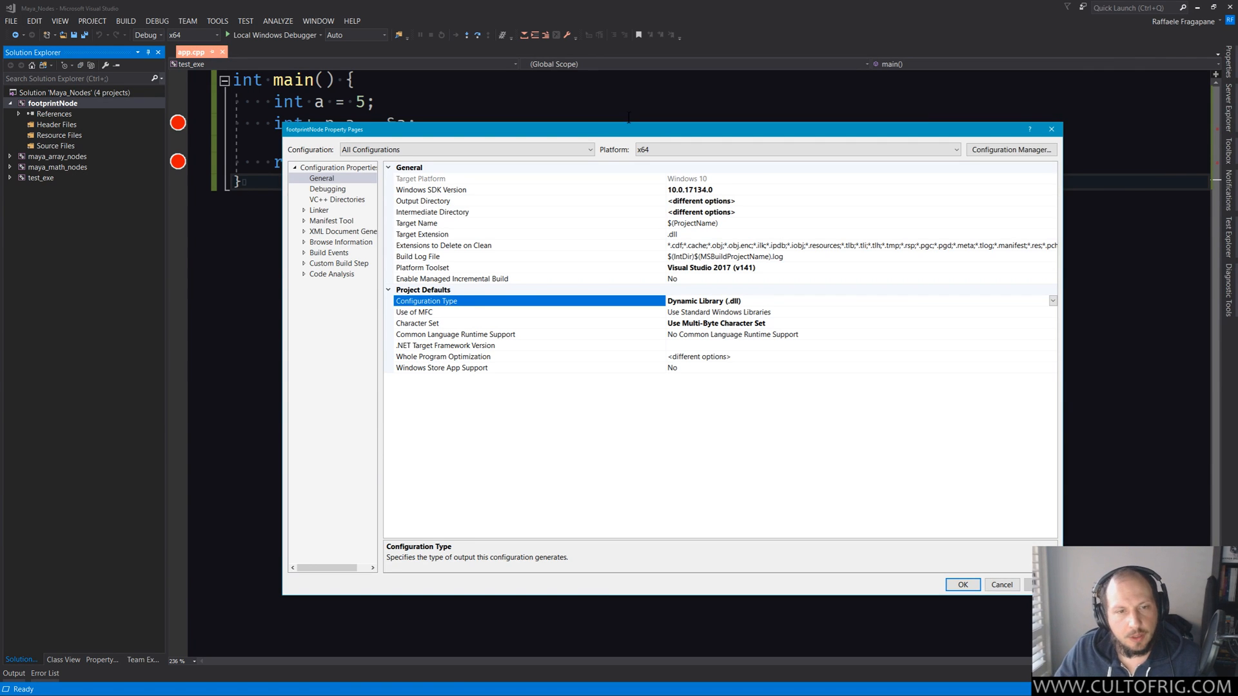
{"action": "mouse_move", "coordinate": [849, 412]}
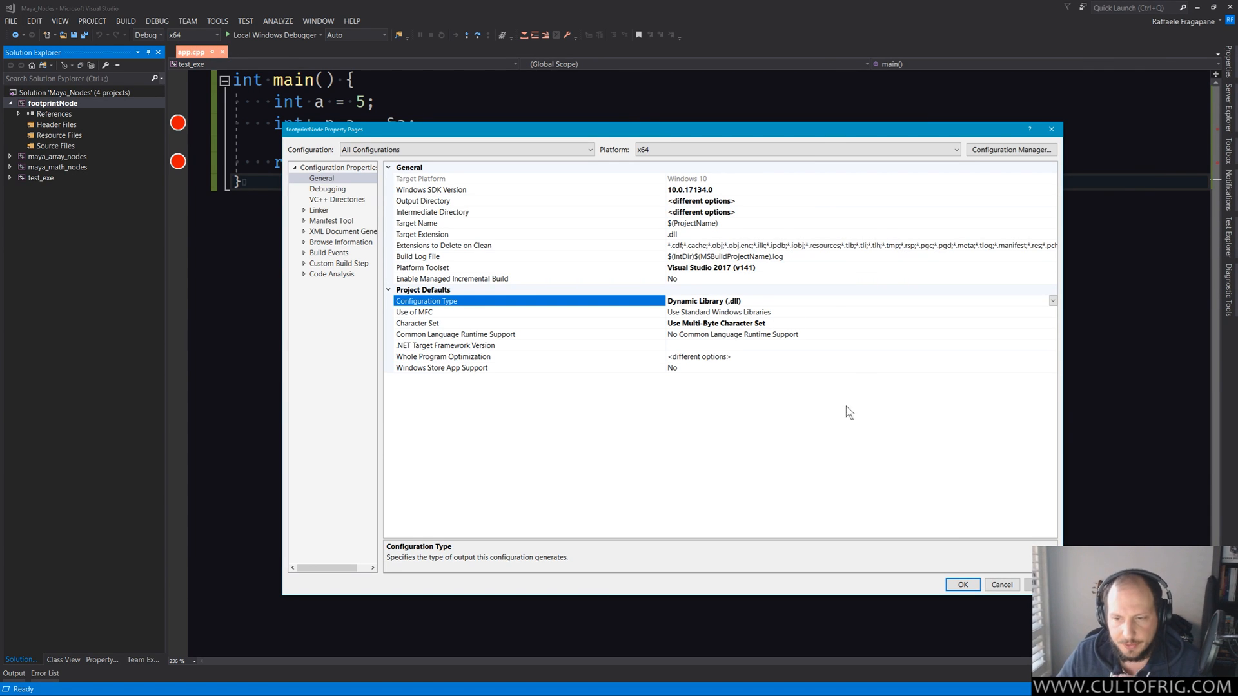
{"action": "mouse_move", "coordinate": [758, 388]}
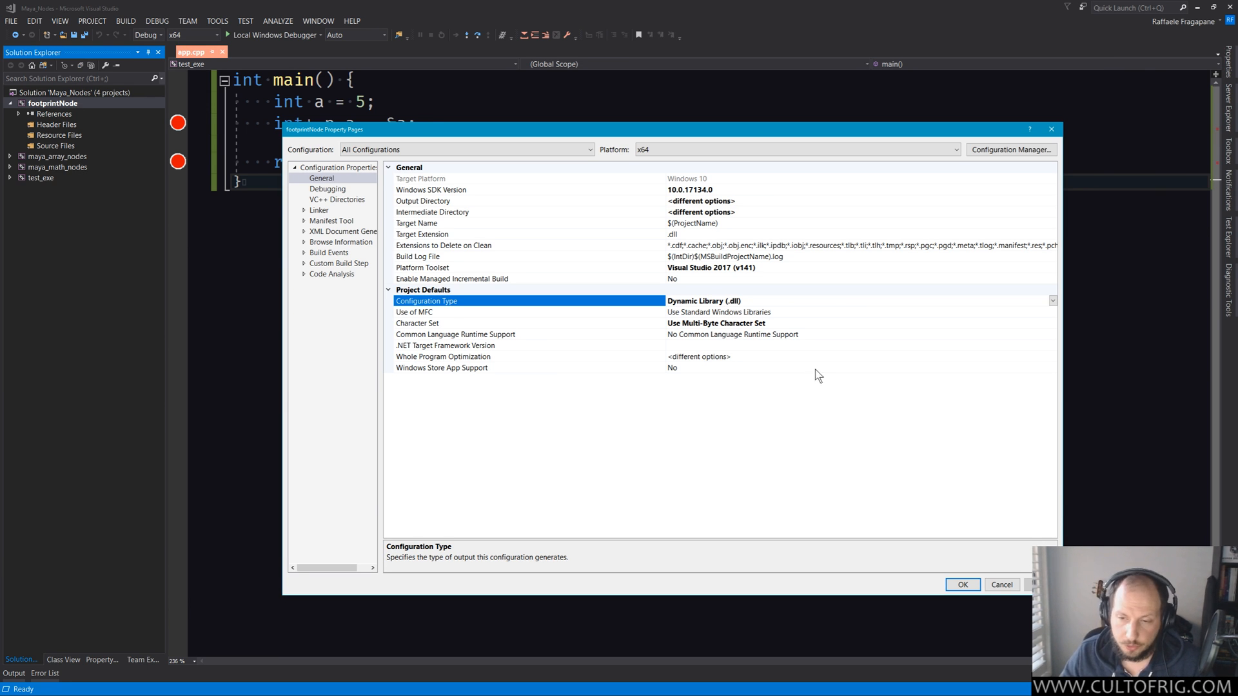
{"action": "mouse_move", "coordinate": [828, 370]}
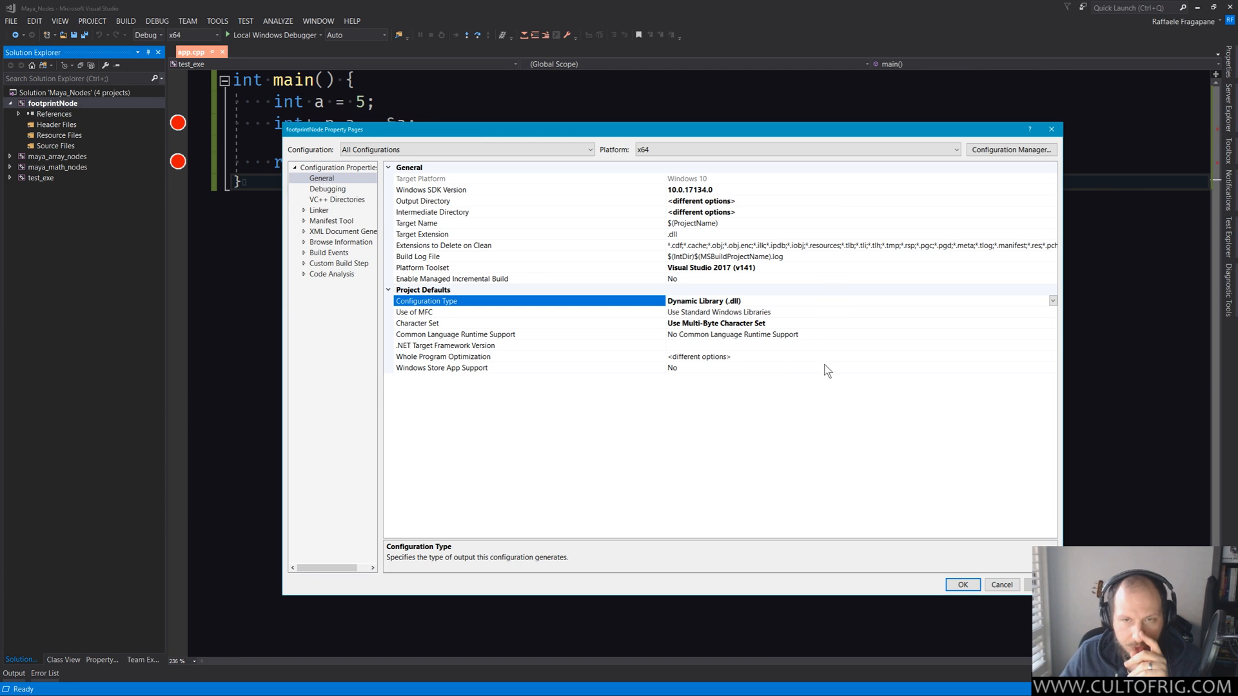
{"action": "mouse_move", "coordinate": [835, 374]}
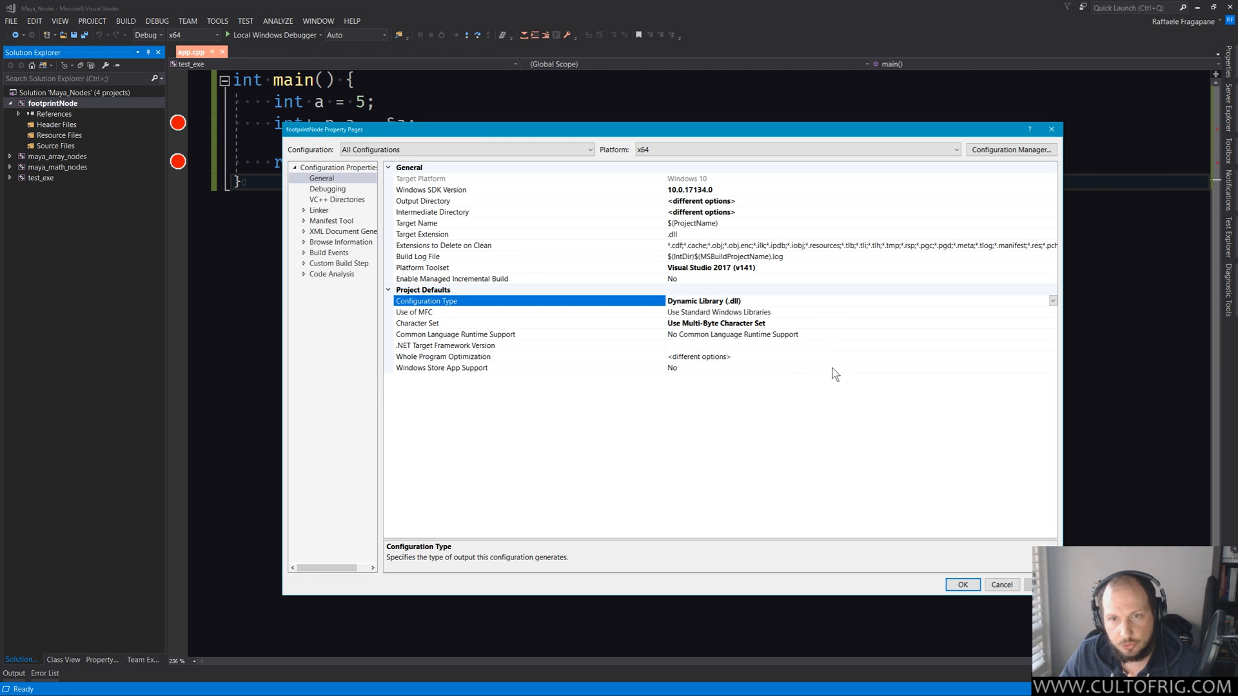
{"action": "mouse_move", "coordinate": [833, 361]}
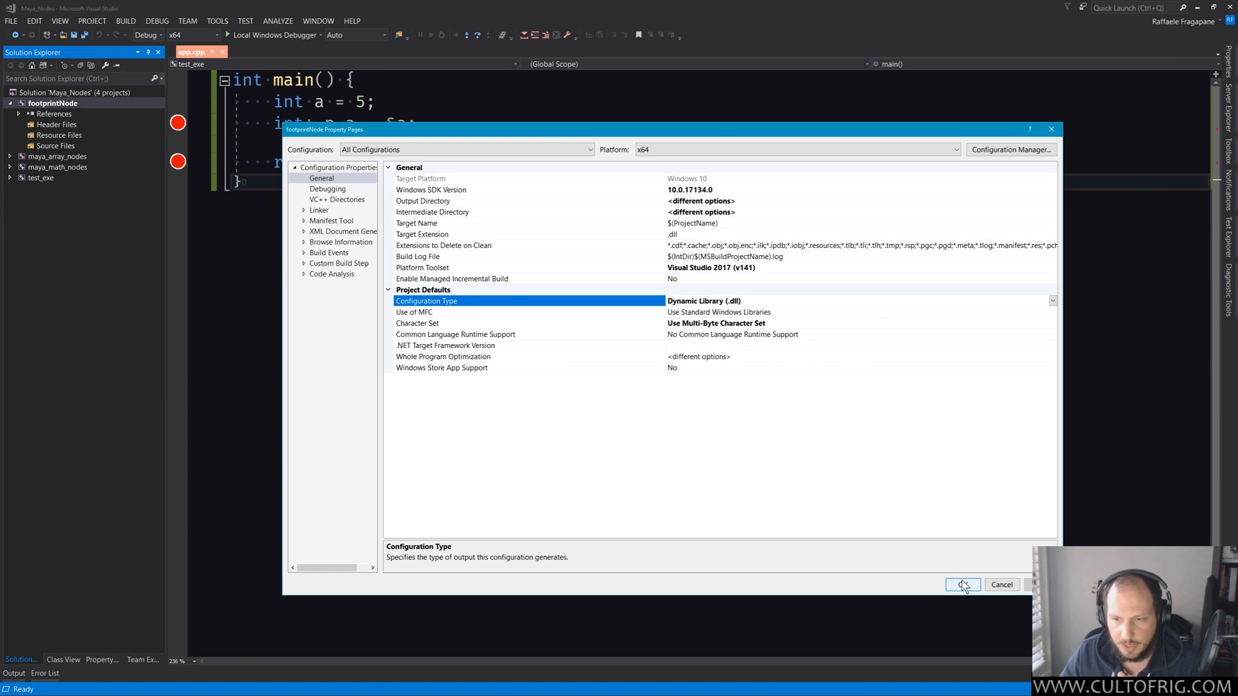
Apply the dynamic library property settings with OK and switch to File Explorer
{"action": "left_click", "coordinate": [961, 586]}
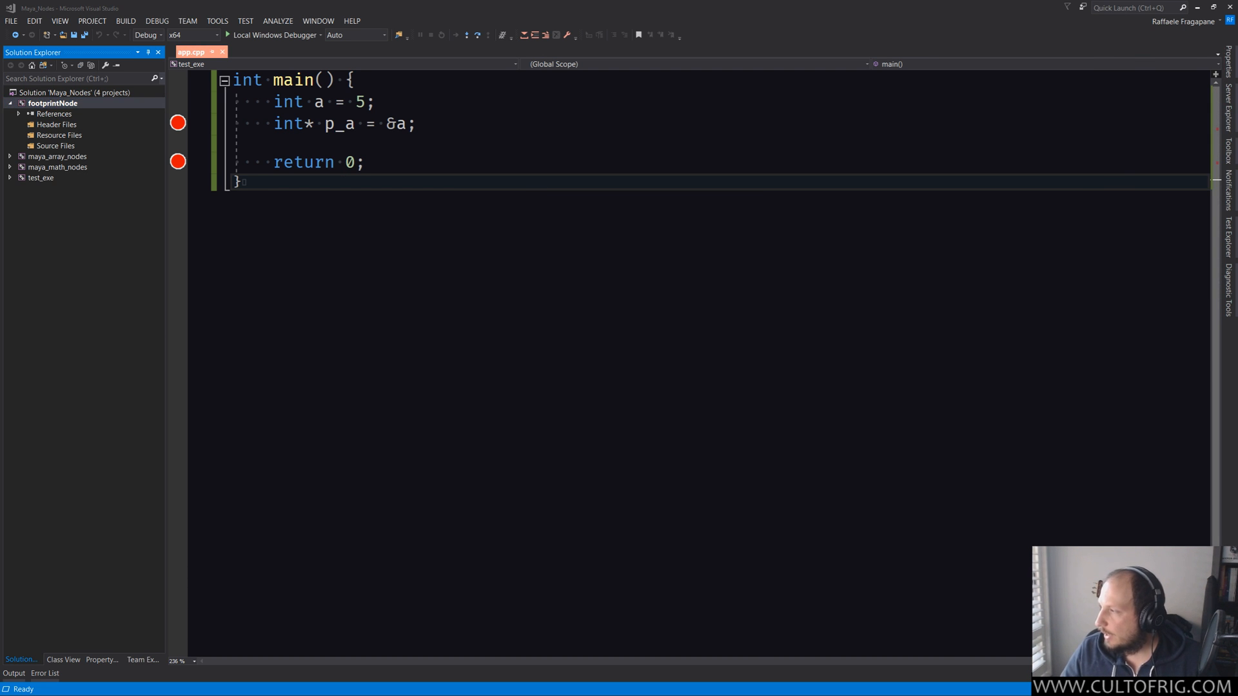
{"action": "mouse_move", "coordinate": [706, 7]}
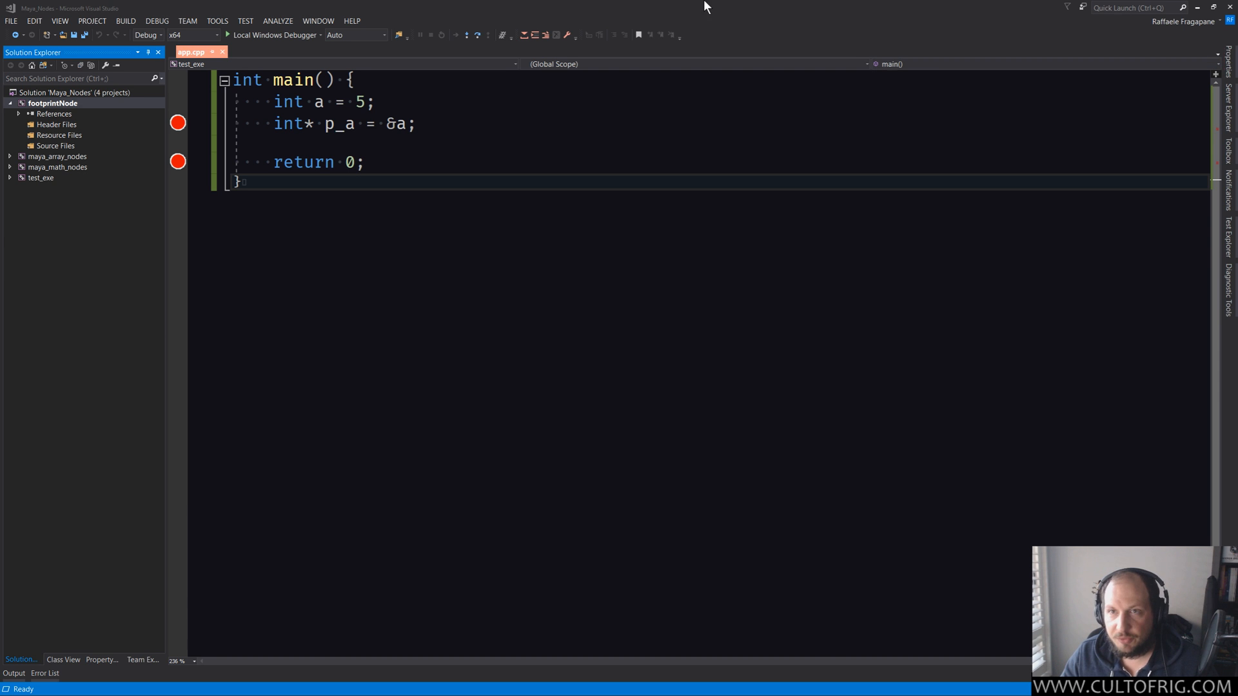
{"action": "key", "text": "Win+Tab"}
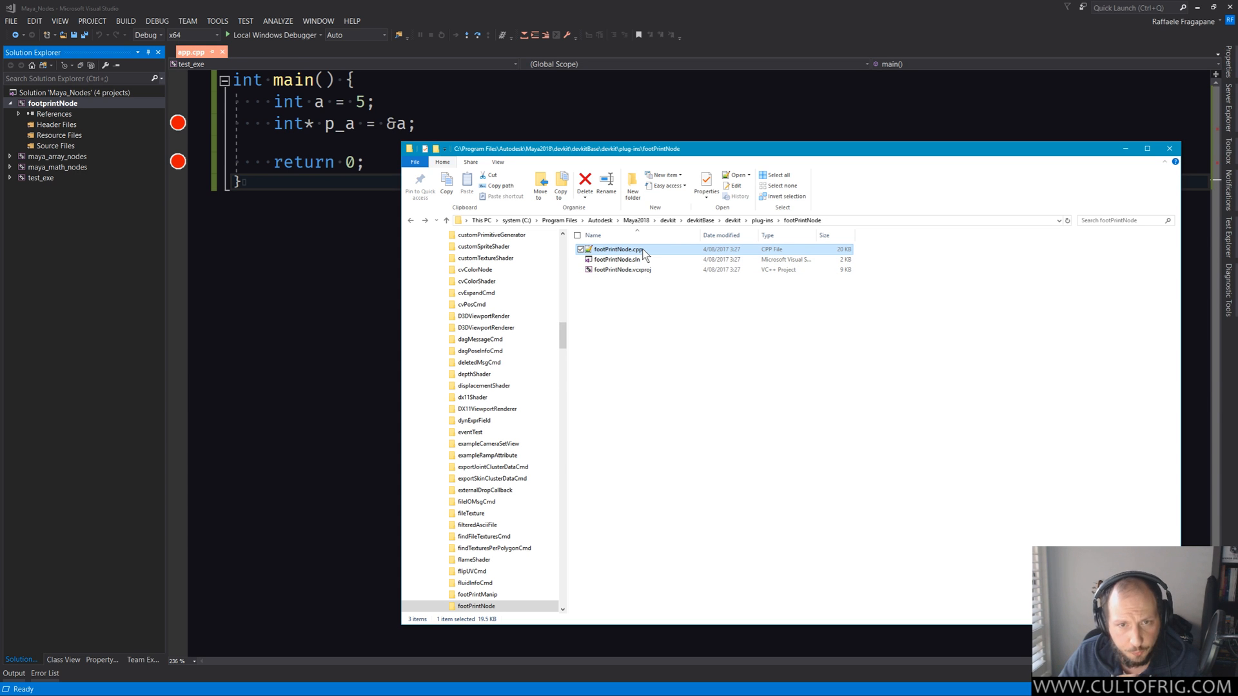
{"action": "mouse_move", "coordinate": [648, 256]}
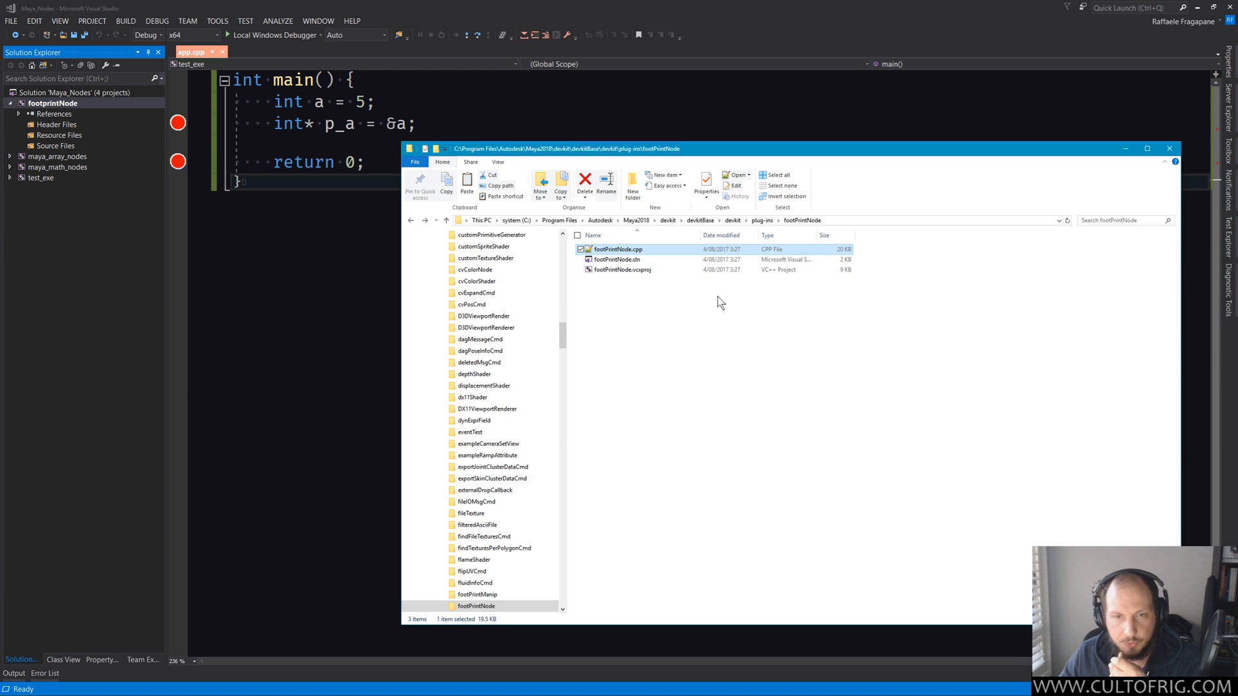
{"action": "mouse_move", "coordinate": [741, 315]}
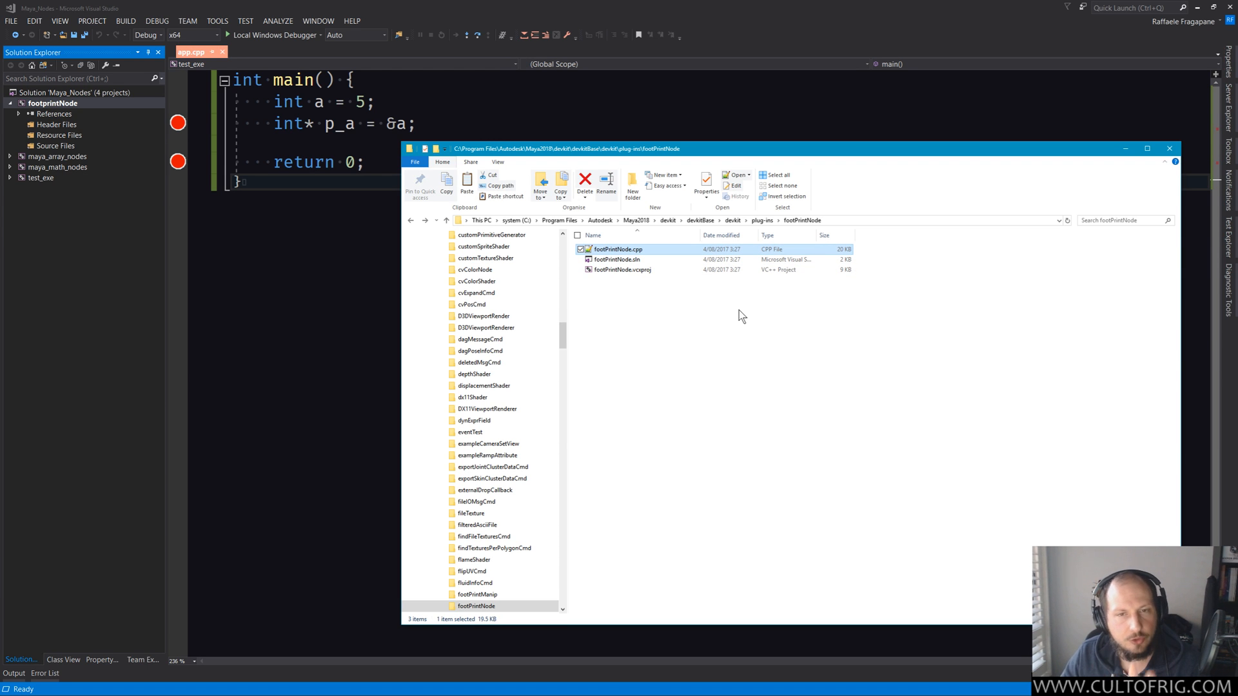
{"action": "mouse_move", "coordinate": [649, 252]}
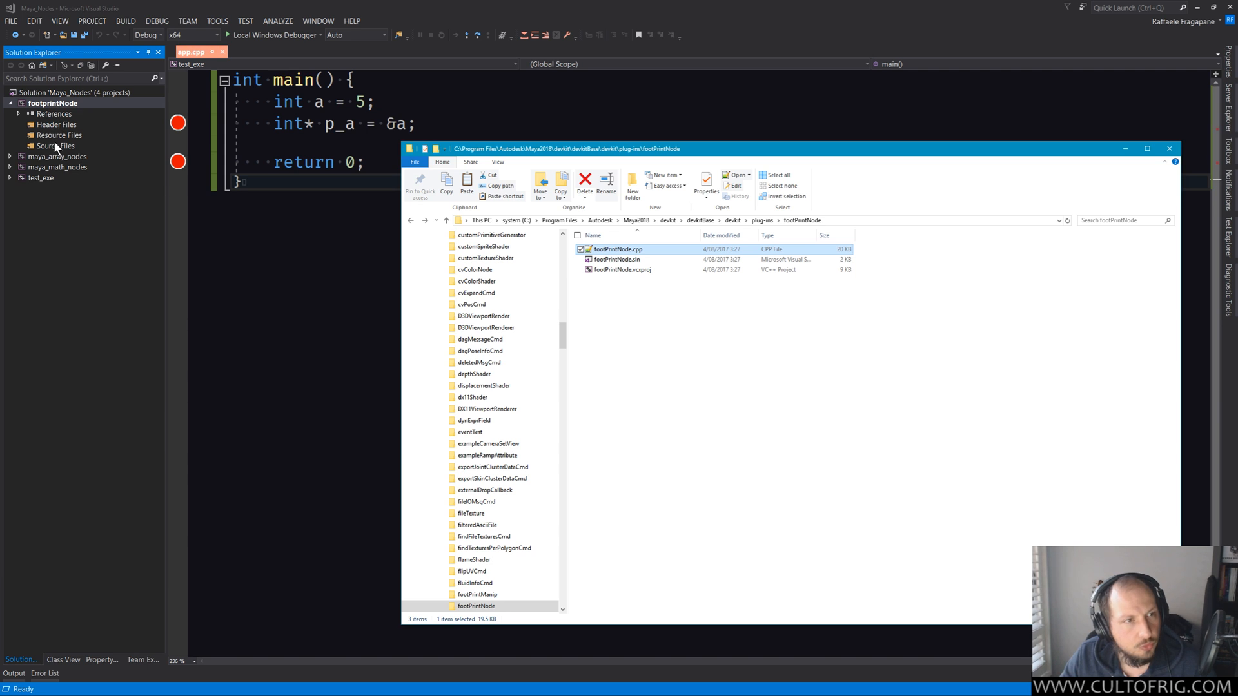
Switch Solution Explorer to Folder View and bring up the footprintNode folder's actions
{"action": "right_click", "coordinate": [45, 103]}
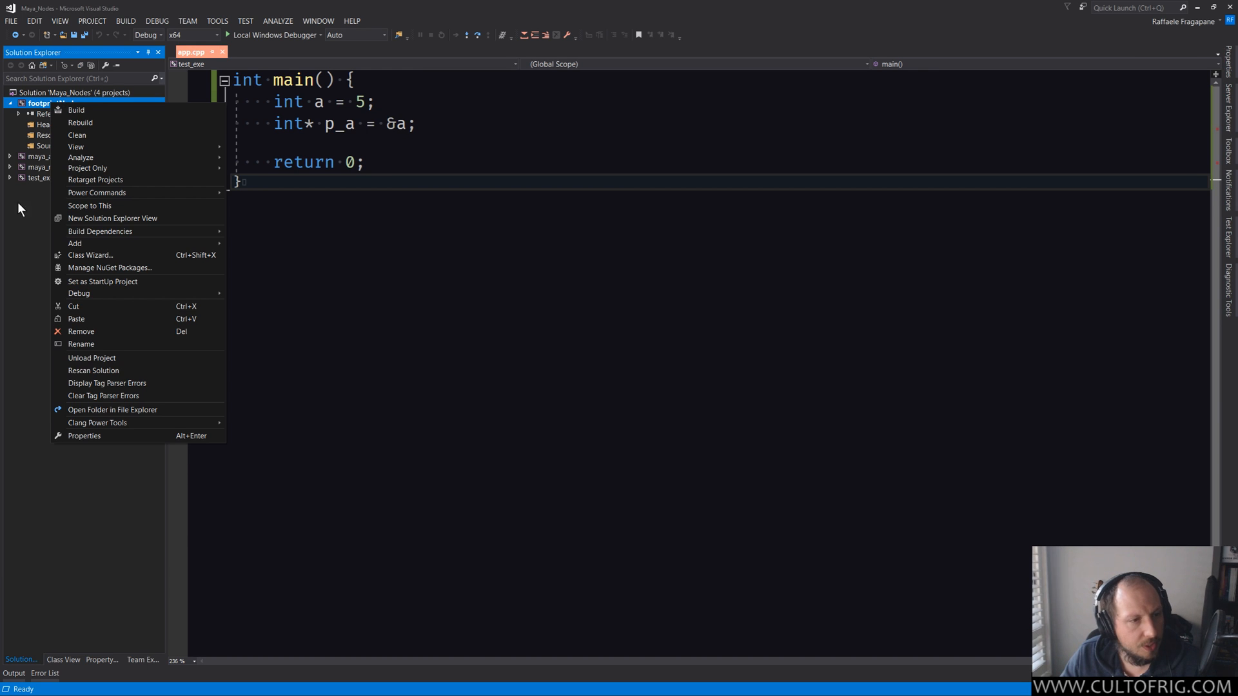
{"action": "mouse_move", "coordinate": [115, 526]}
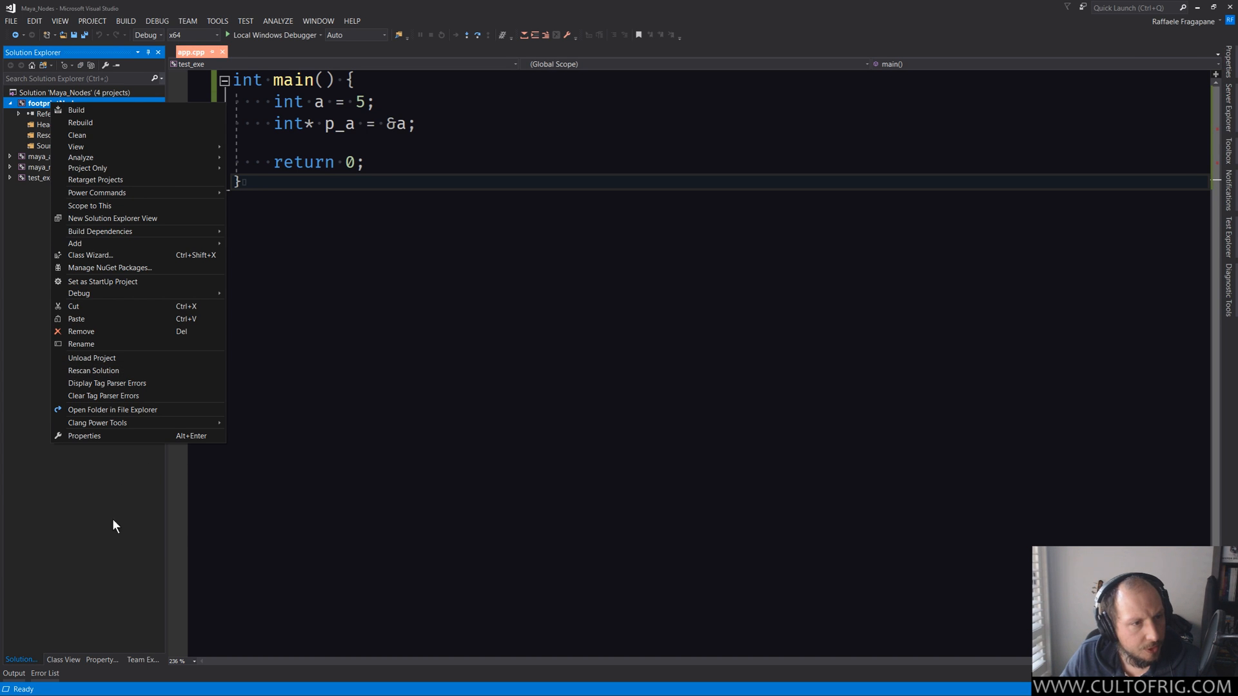
{"action": "mouse_move", "coordinate": [54, 121]}
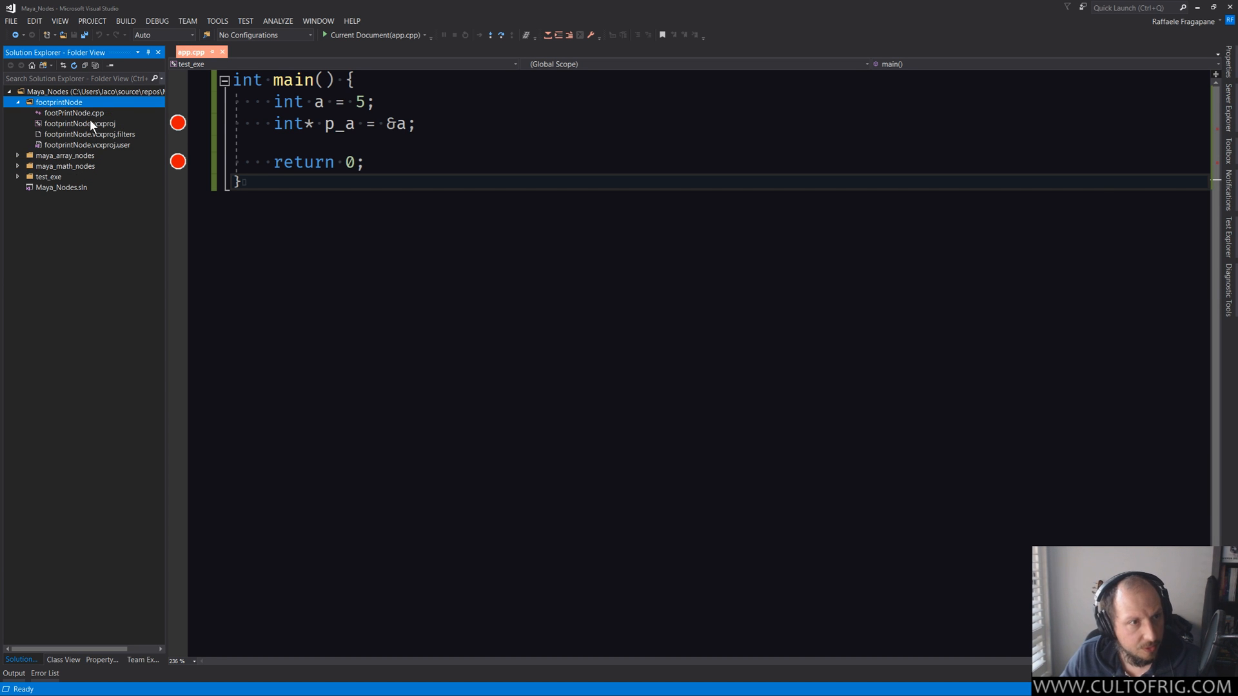
{"action": "right_click", "coordinate": [54, 102]}
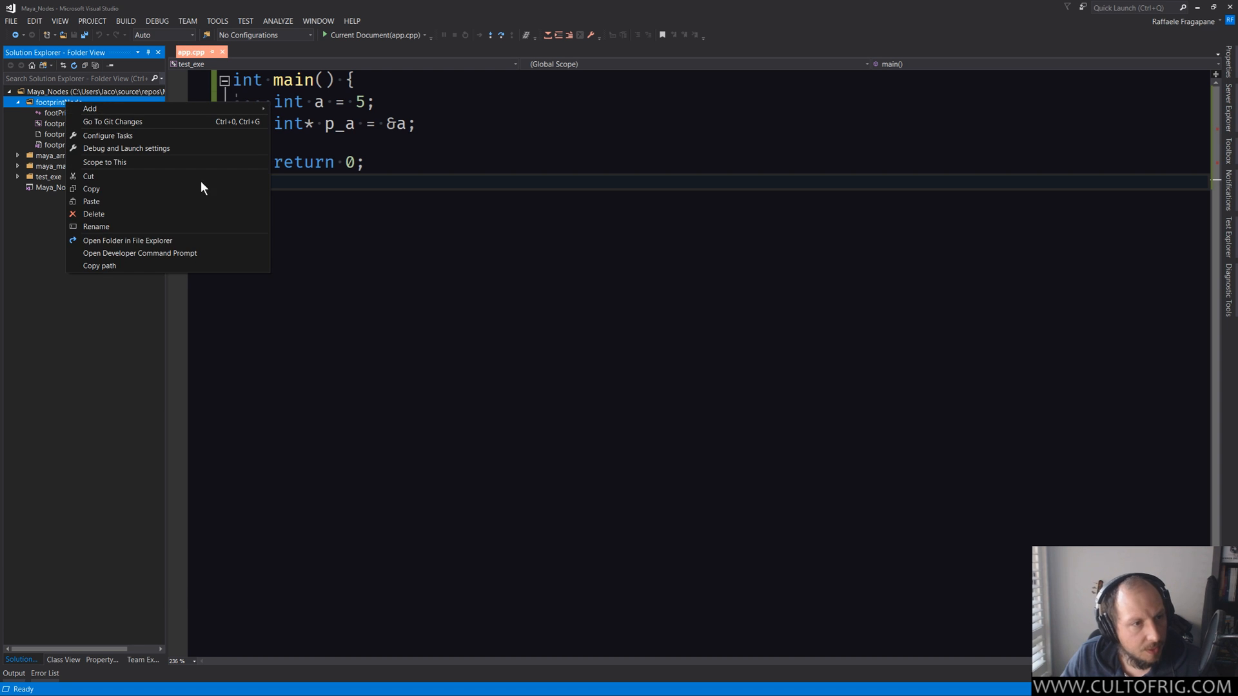
{"action": "mouse_move", "coordinate": [146, 245]}
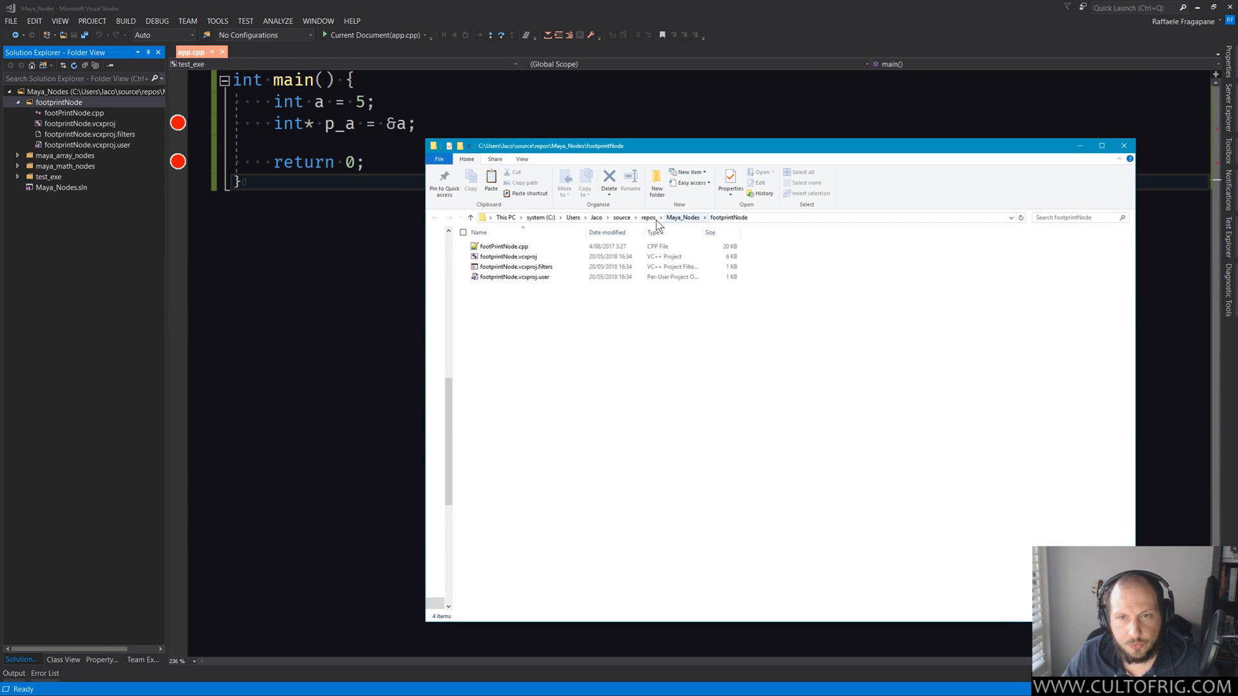
{"action": "mouse_move", "coordinate": [890, 363]}
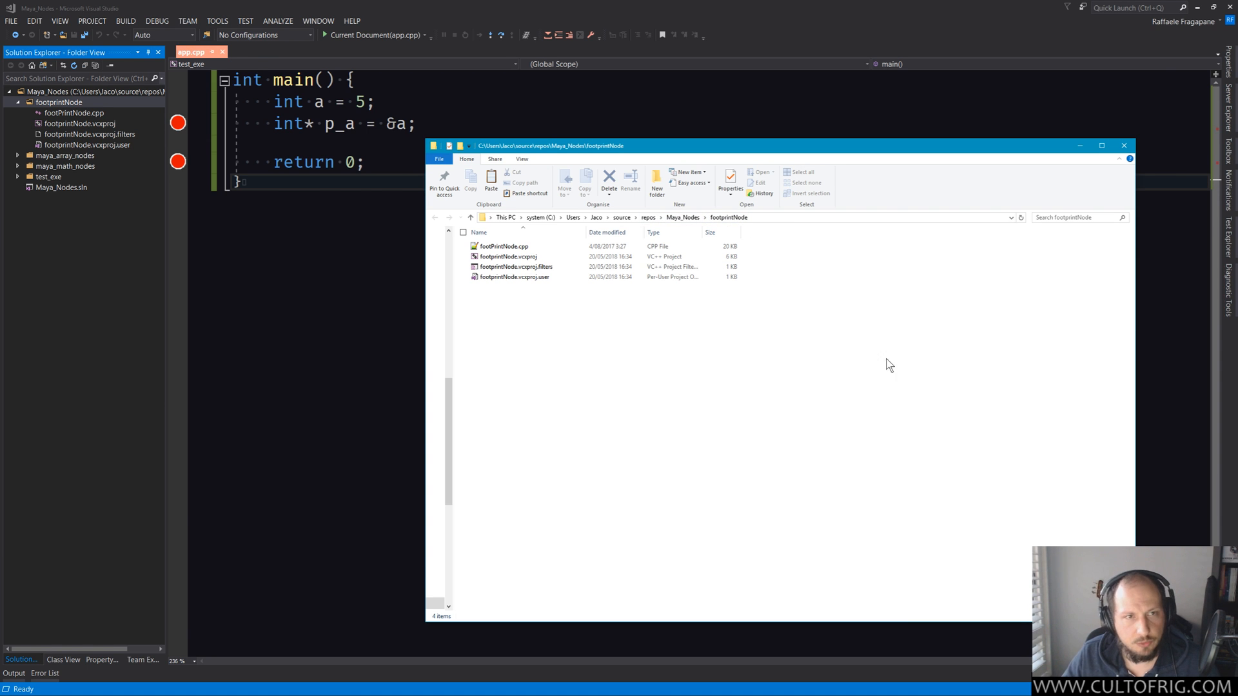
Close the footprintNode folder's File Explorer window after confirming footPrintNode.cpp is there
{"action": "left_click", "coordinate": [1124, 146]}
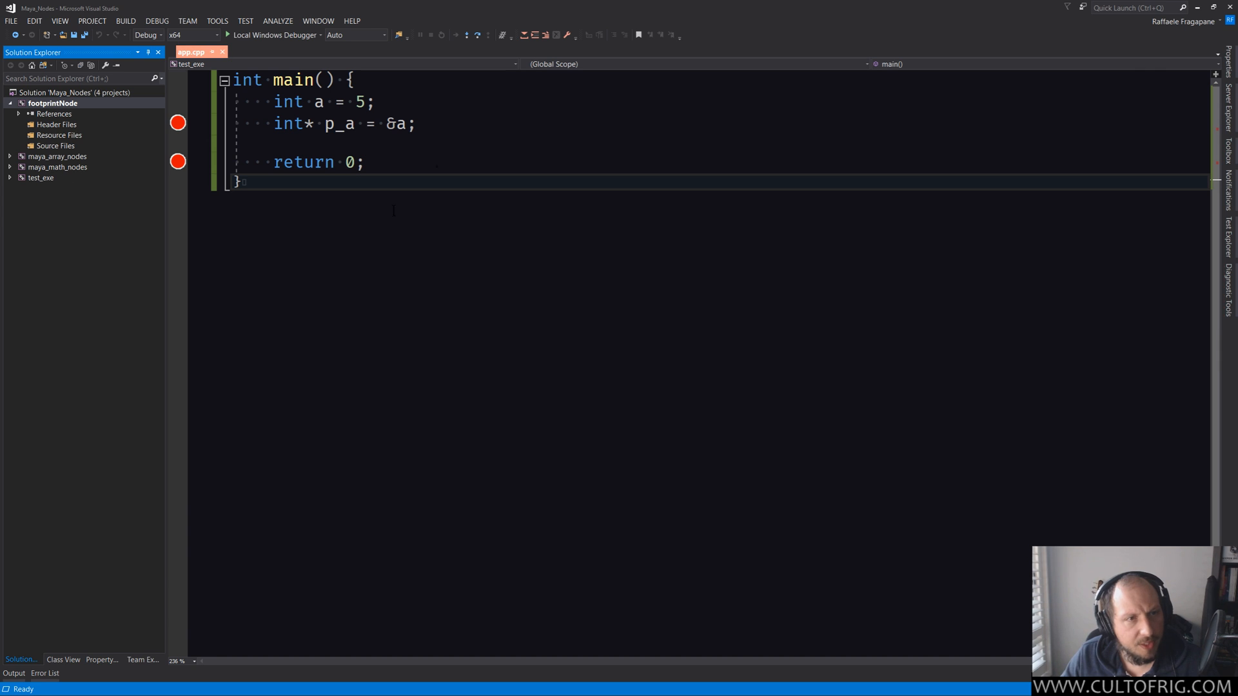
Close app.cpp, add existing item footPrintNode.cpp to Source Files, and open it in the editor
{"action": "left_click", "coordinate": [222, 52]}
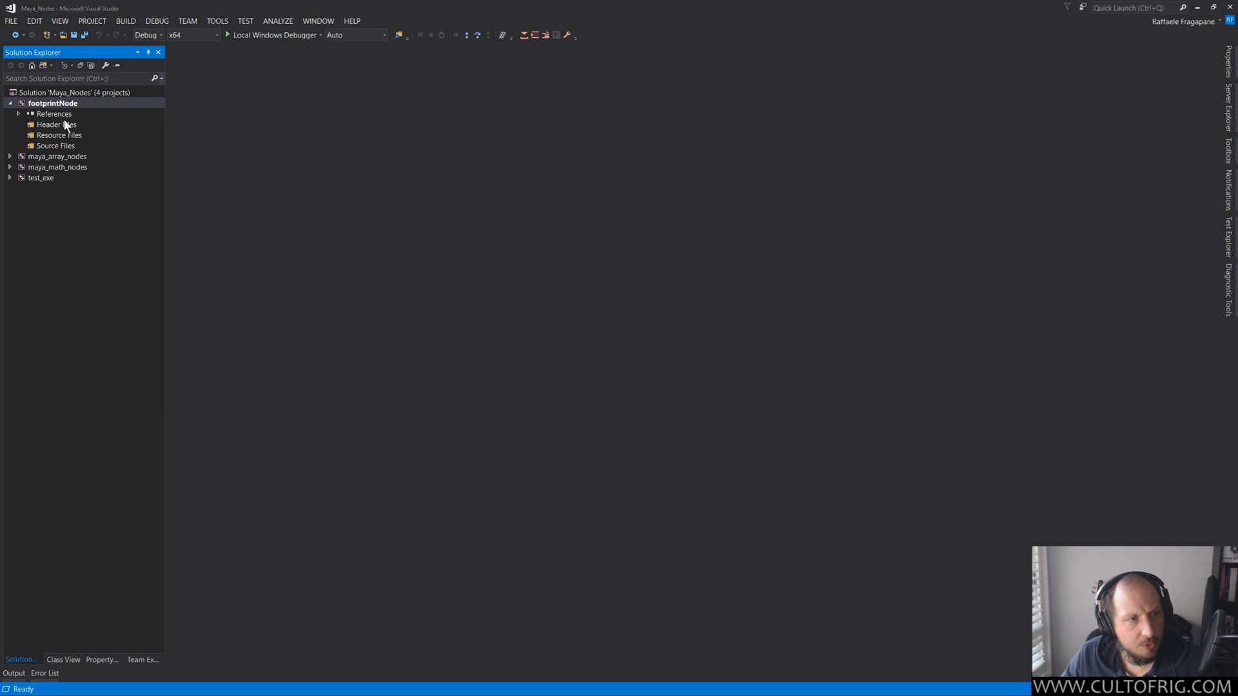
{"action": "right_click", "coordinate": [46, 145]}
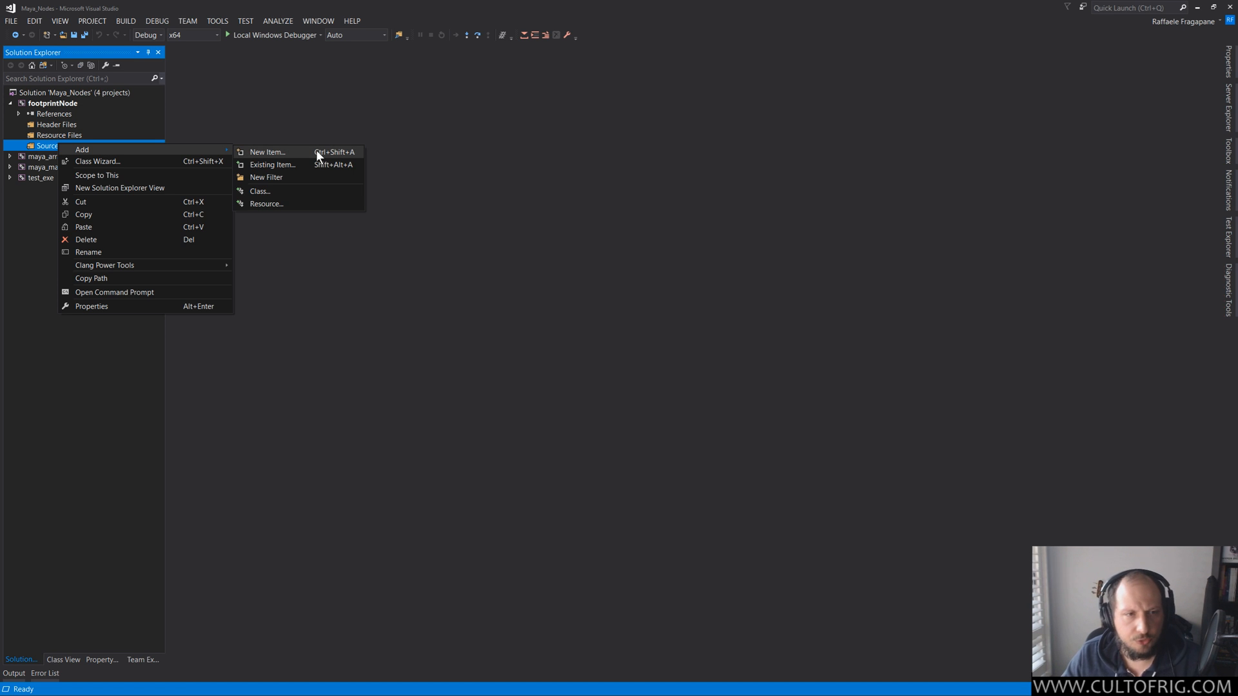
{"action": "mouse_move", "coordinate": [306, 167]}
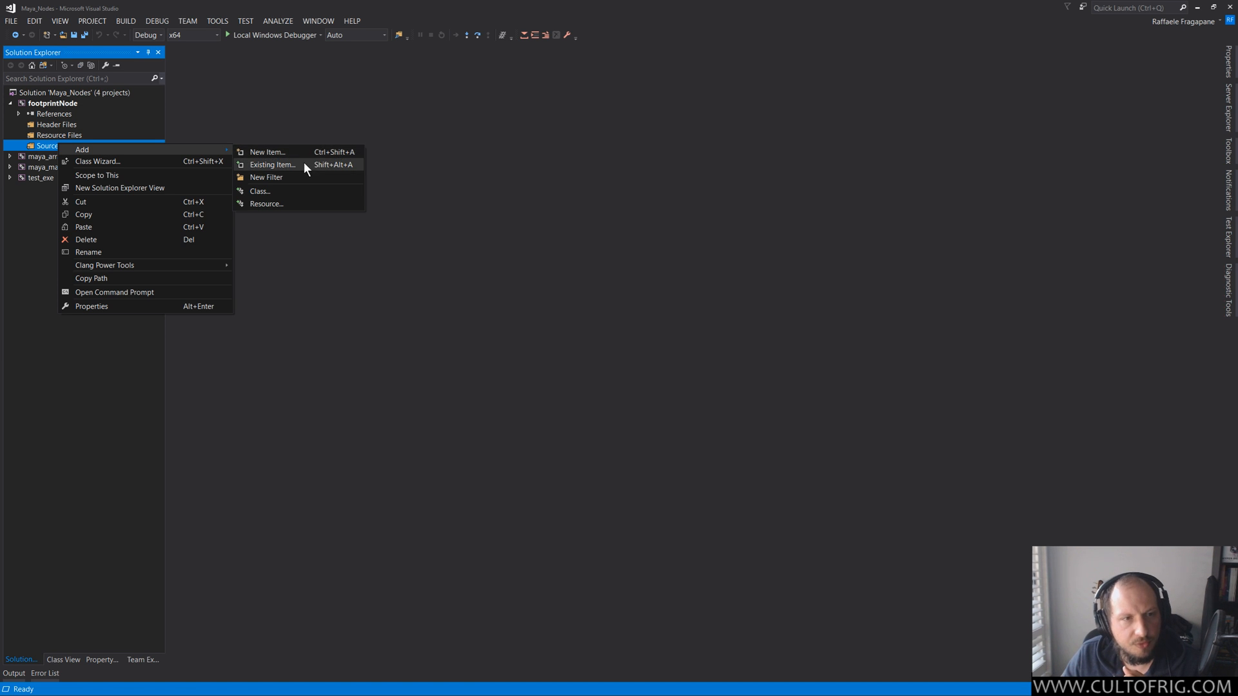
{"action": "left_click", "coordinate": [274, 165]}
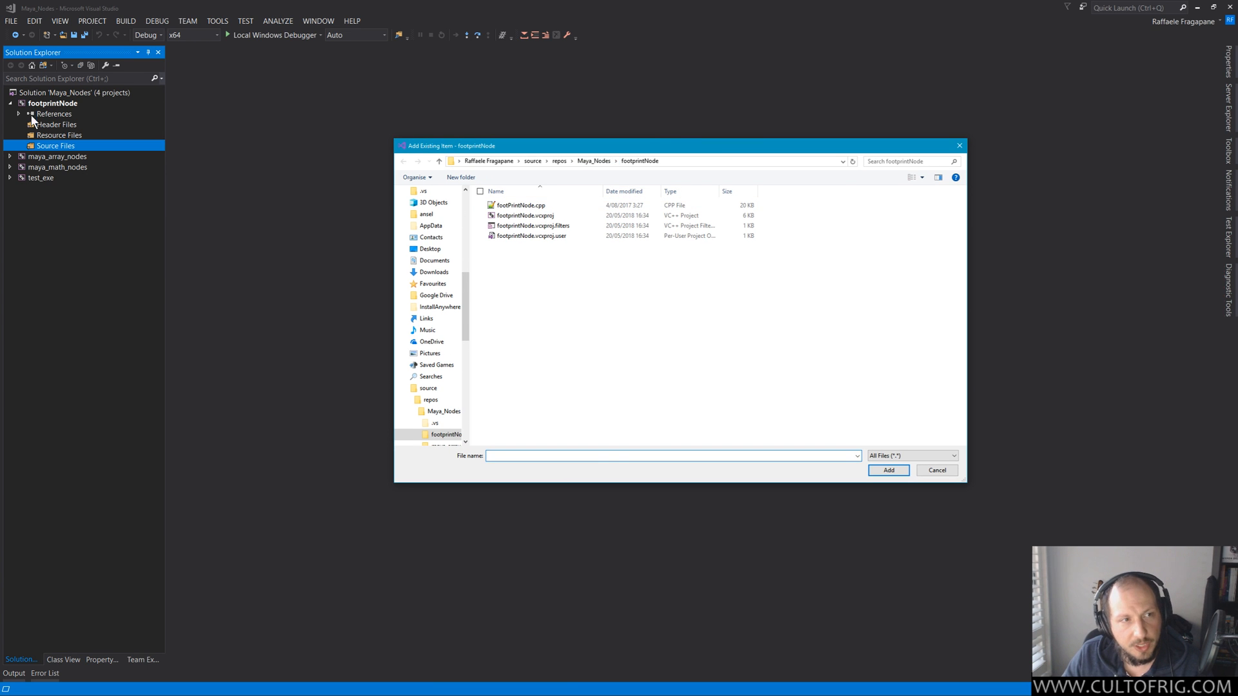
{"action": "left_click", "coordinate": [518, 205]}
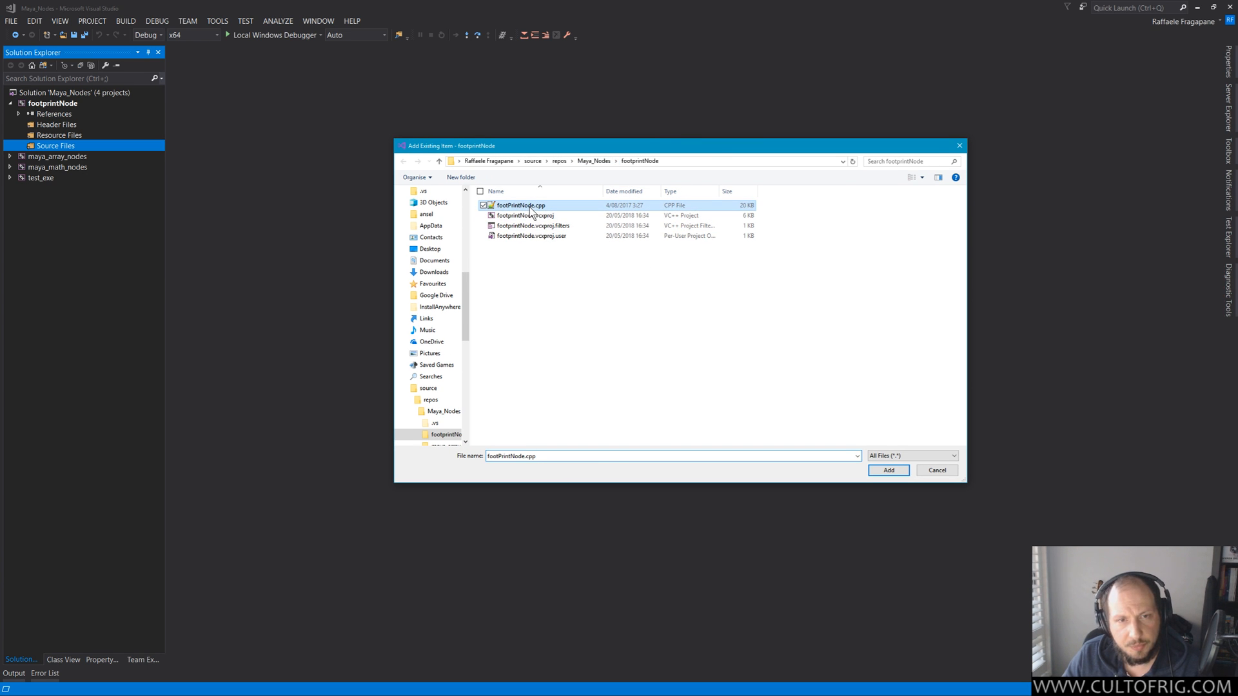
{"action": "left_click", "coordinate": [889, 469]}
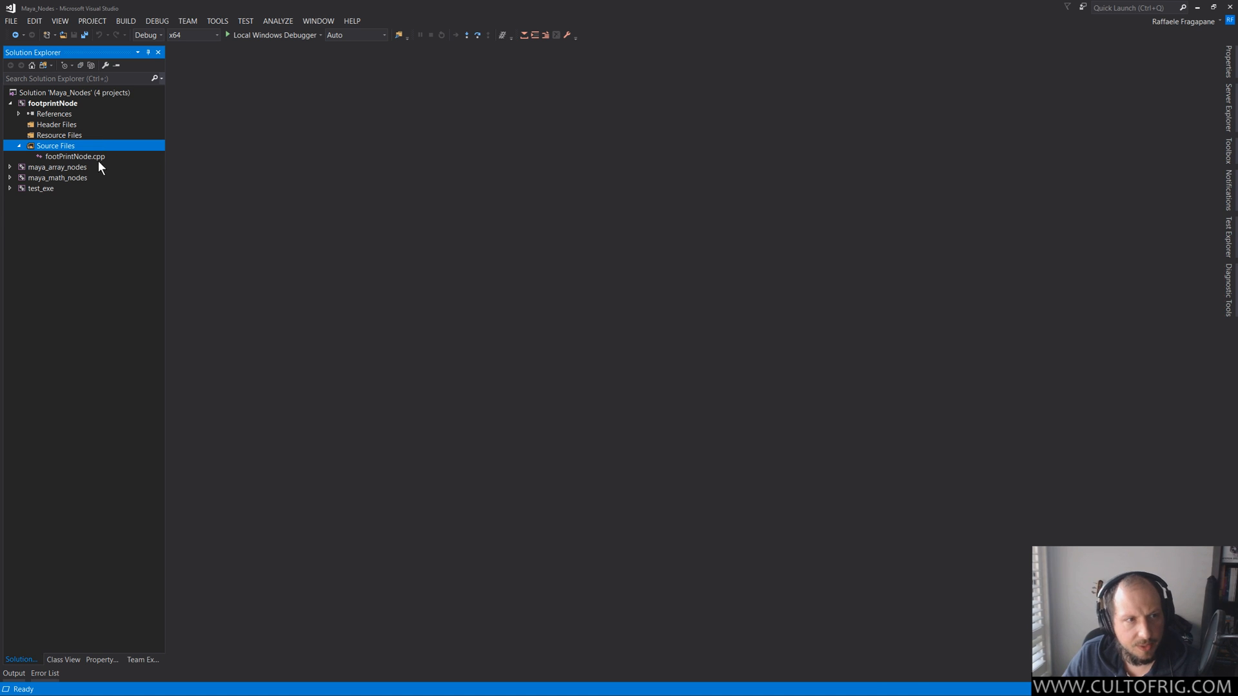
{"action": "double_click", "coordinate": [69, 156]}
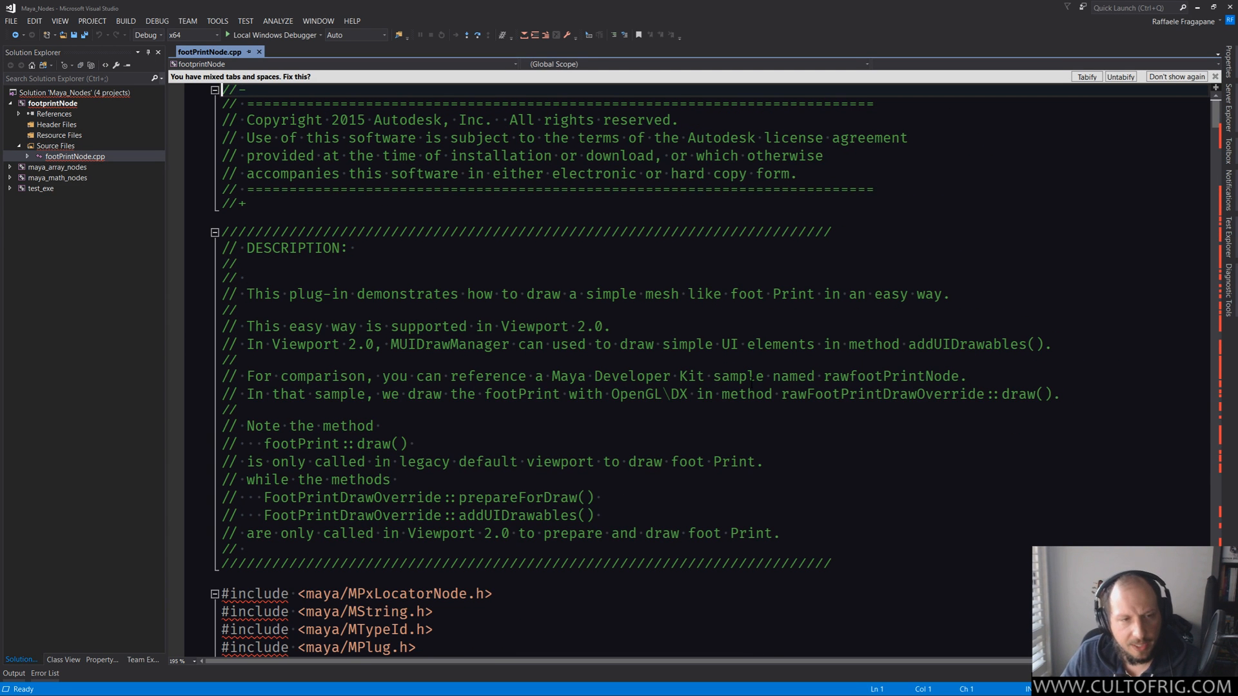
{"action": "scroll", "scroll_direction": "down", "scroll_amount": 3}
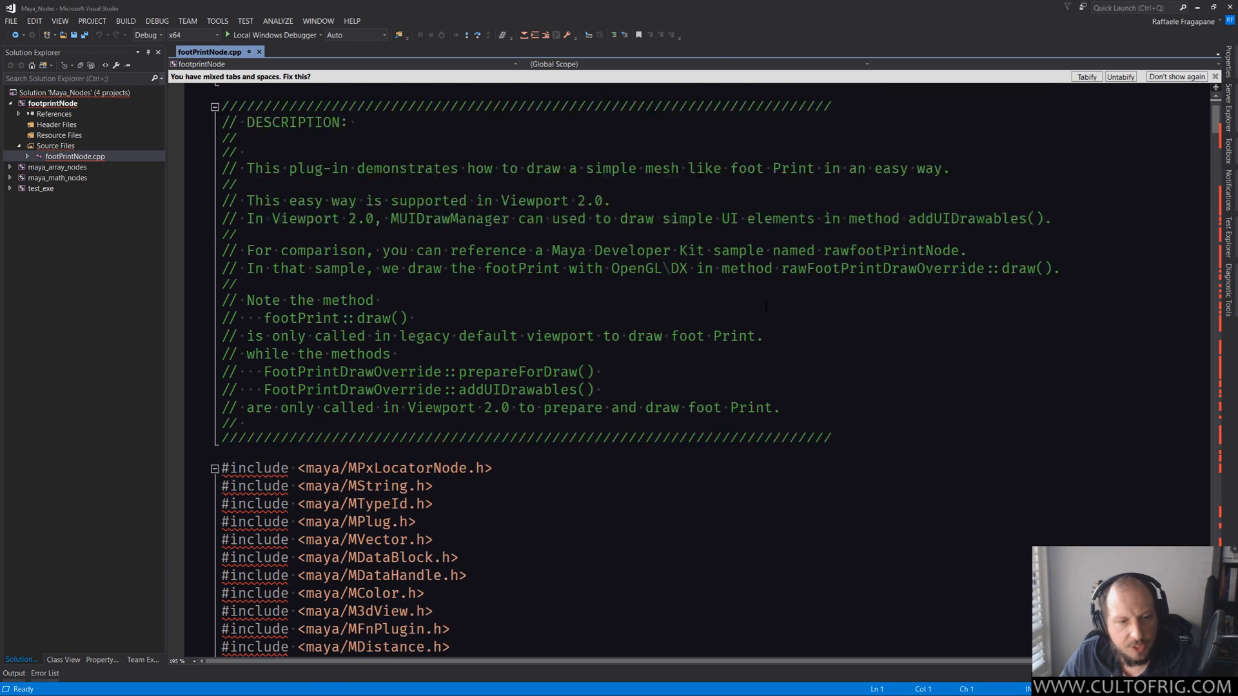
{"action": "scroll", "scroll_direction": "down", "scroll_amount": 3}
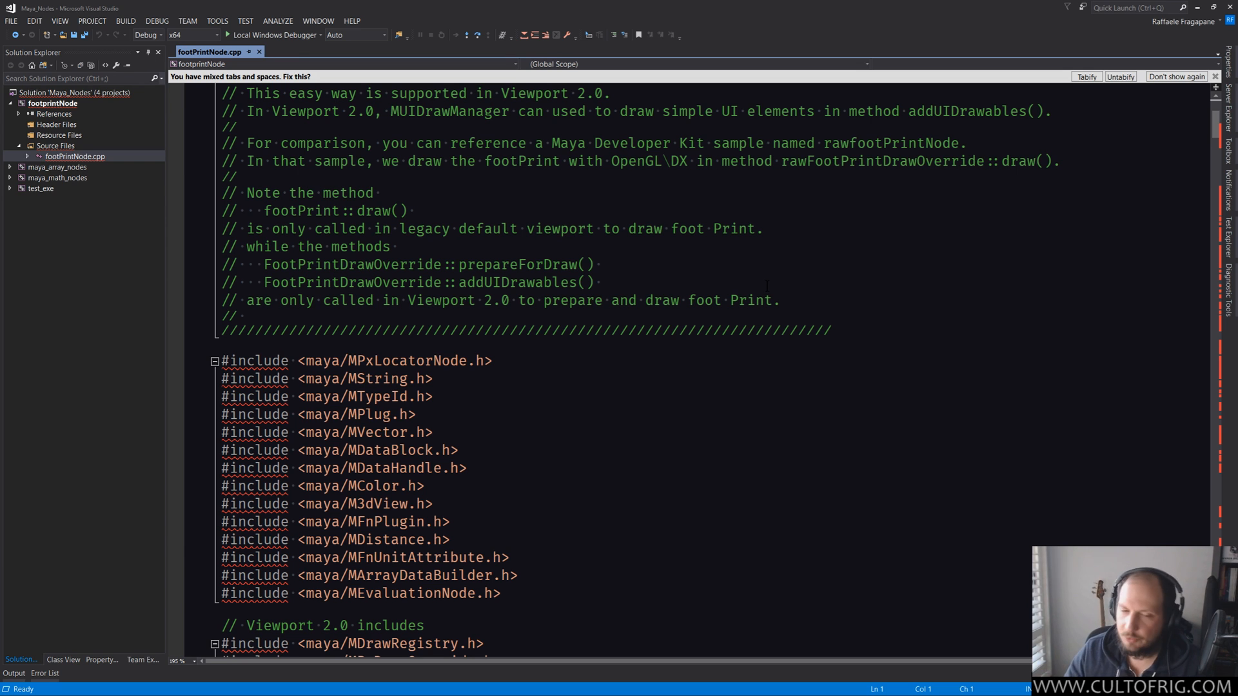
{"action": "scroll", "scroll_direction": "down", "scroll_amount": 3}
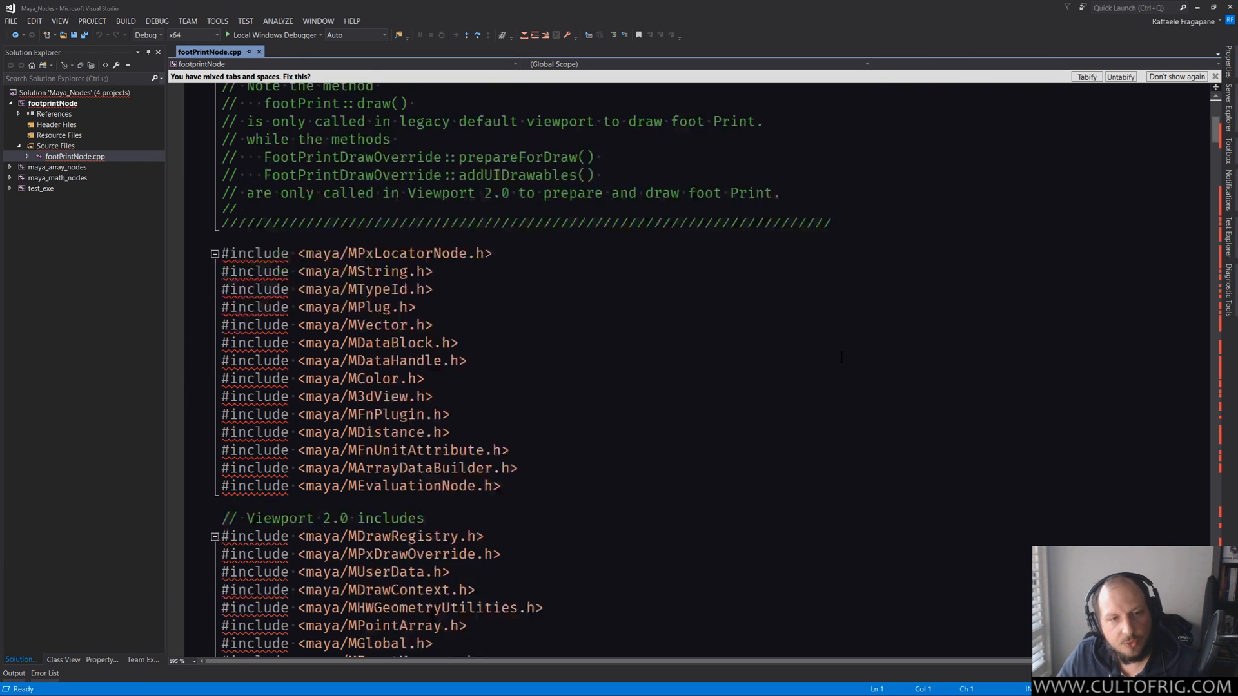
{"action": "scroll", "scroll_direction": "down", "scroll_amount": 3}
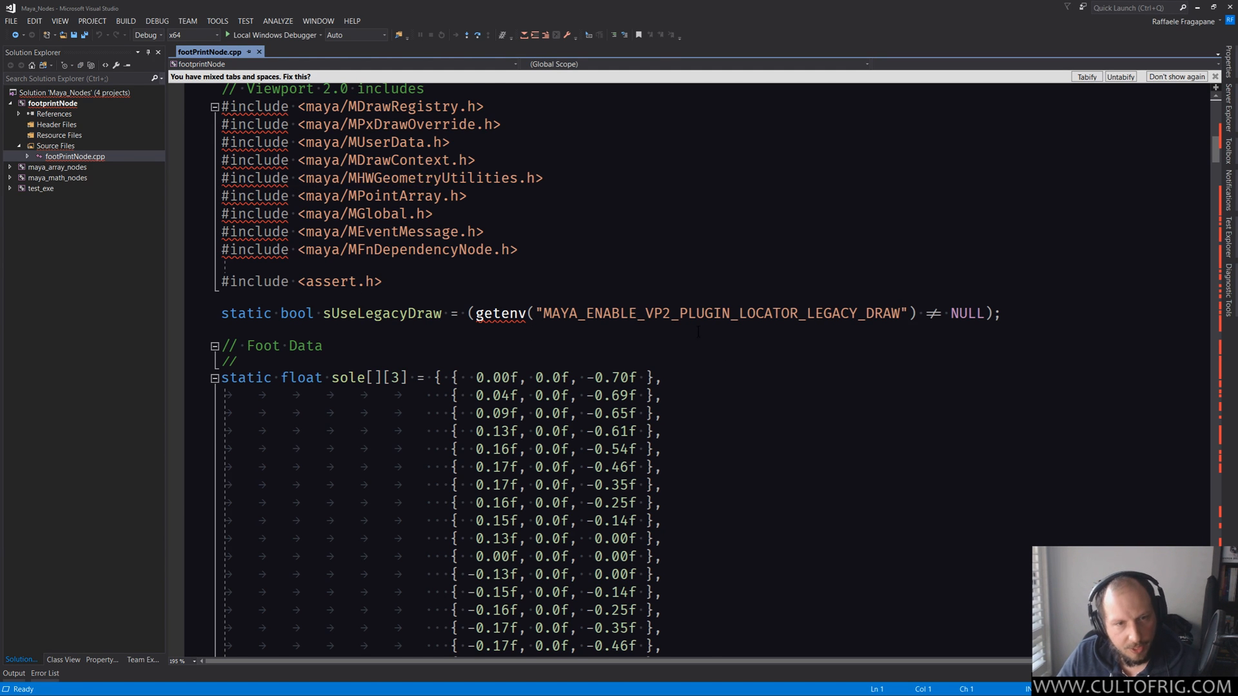
{"action": "scroll", "scroll_direction": "down", "scroll_amount": 3}
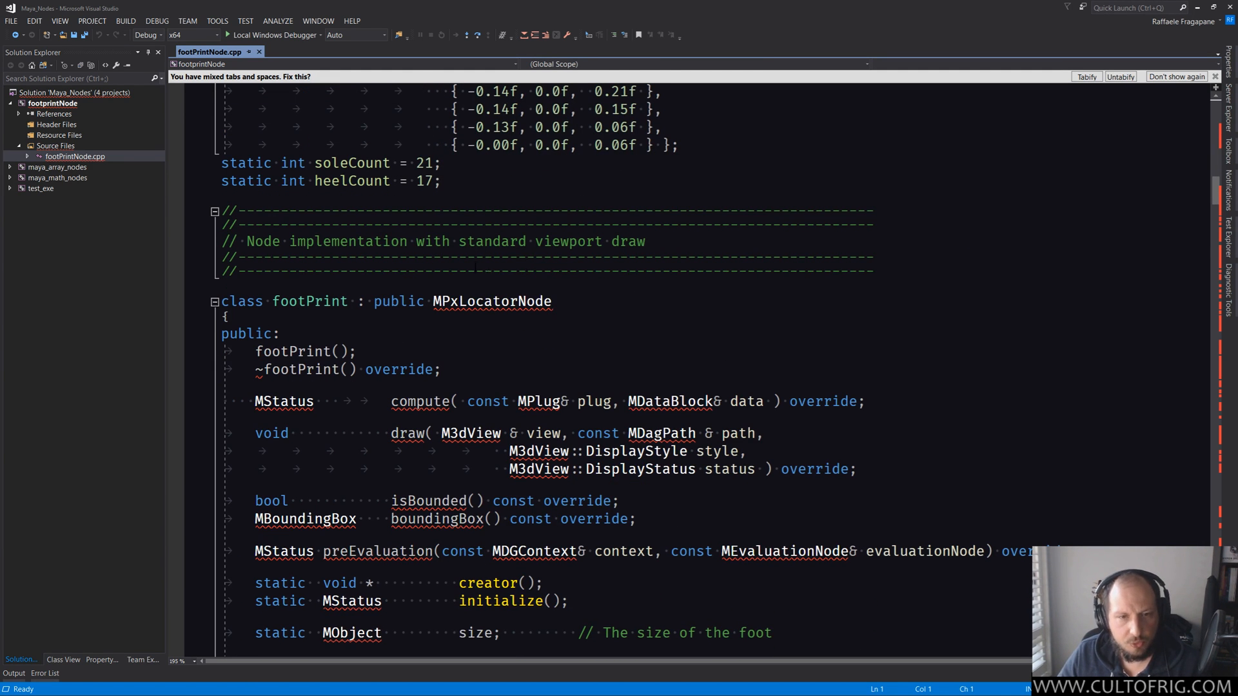
{"action": "scroll", "scroll_direction": "down", "scroll_amount": 3}
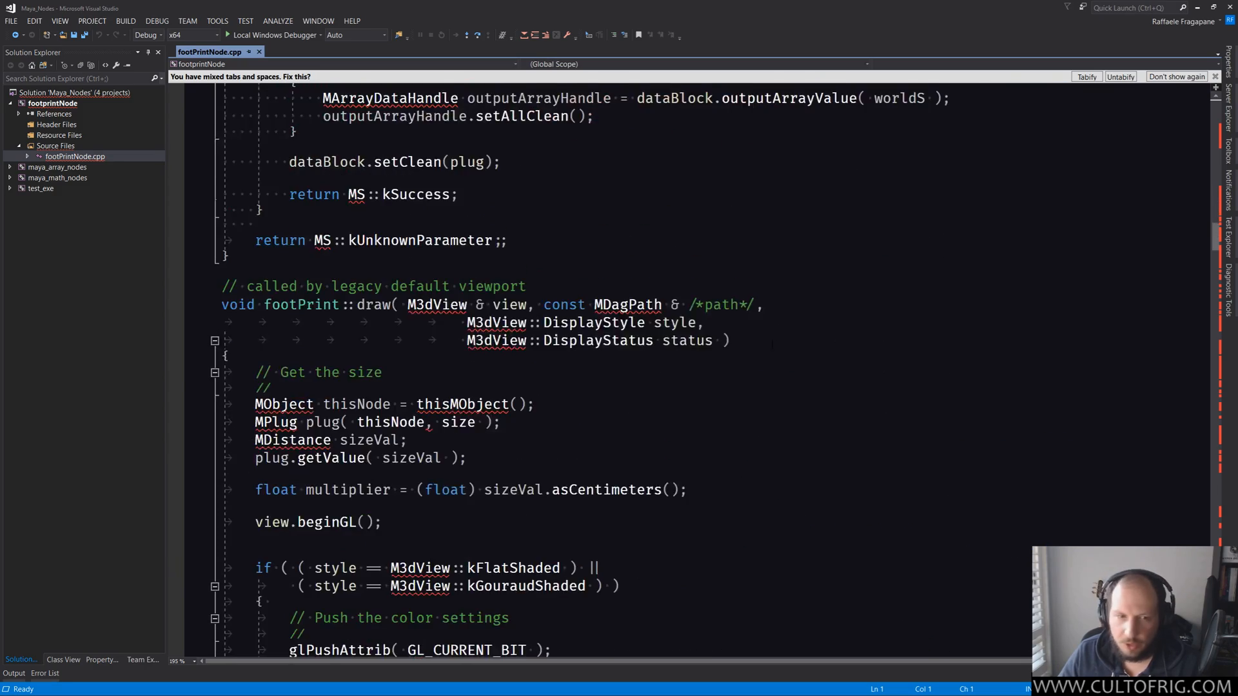
{"action": "scroll", "scroll_direction": "down", "scroll_amount": 3}
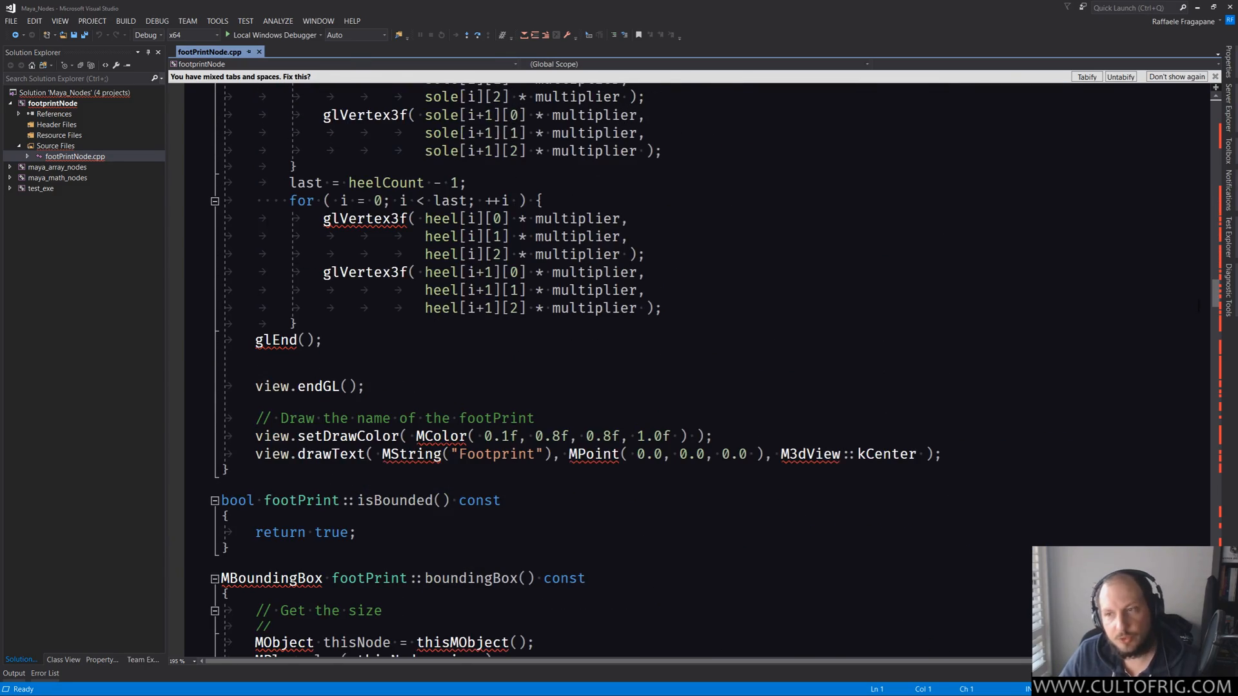
{"action": "scroll", "scroll_direction": "down", "scroll_amount": 3}
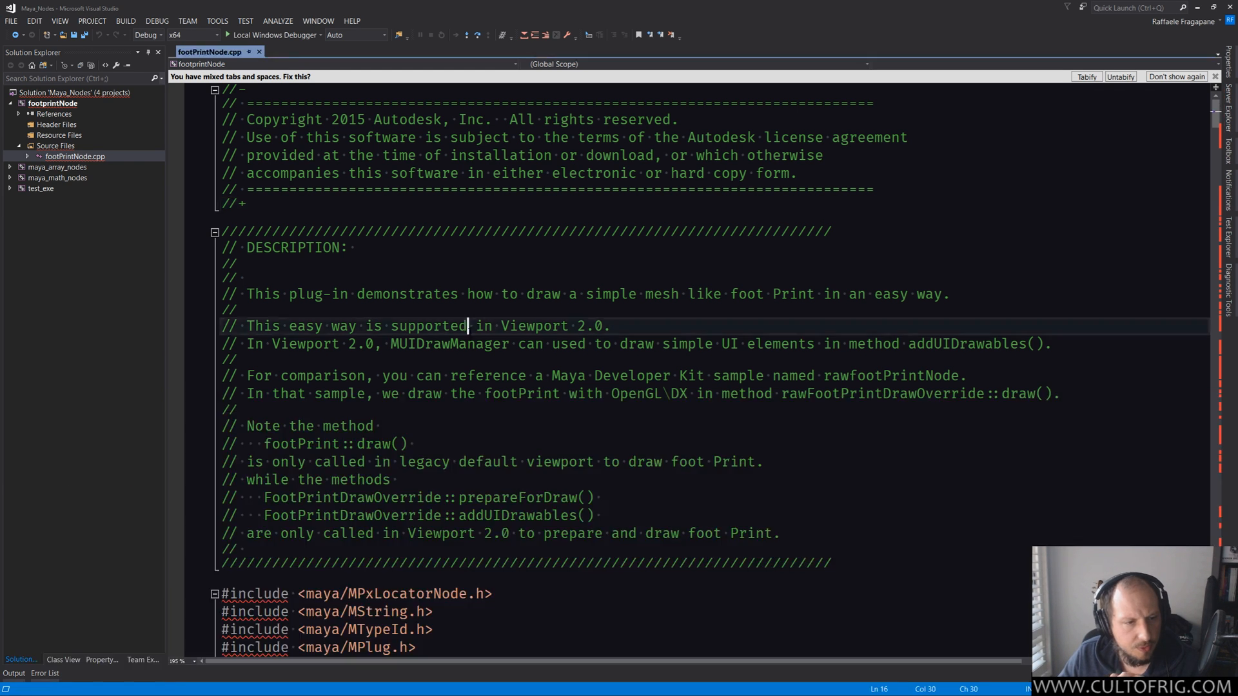
Build the footprintNode project from its Solution Explorer context menu
{"action": "left_click", "coordinate": [158, 20]}
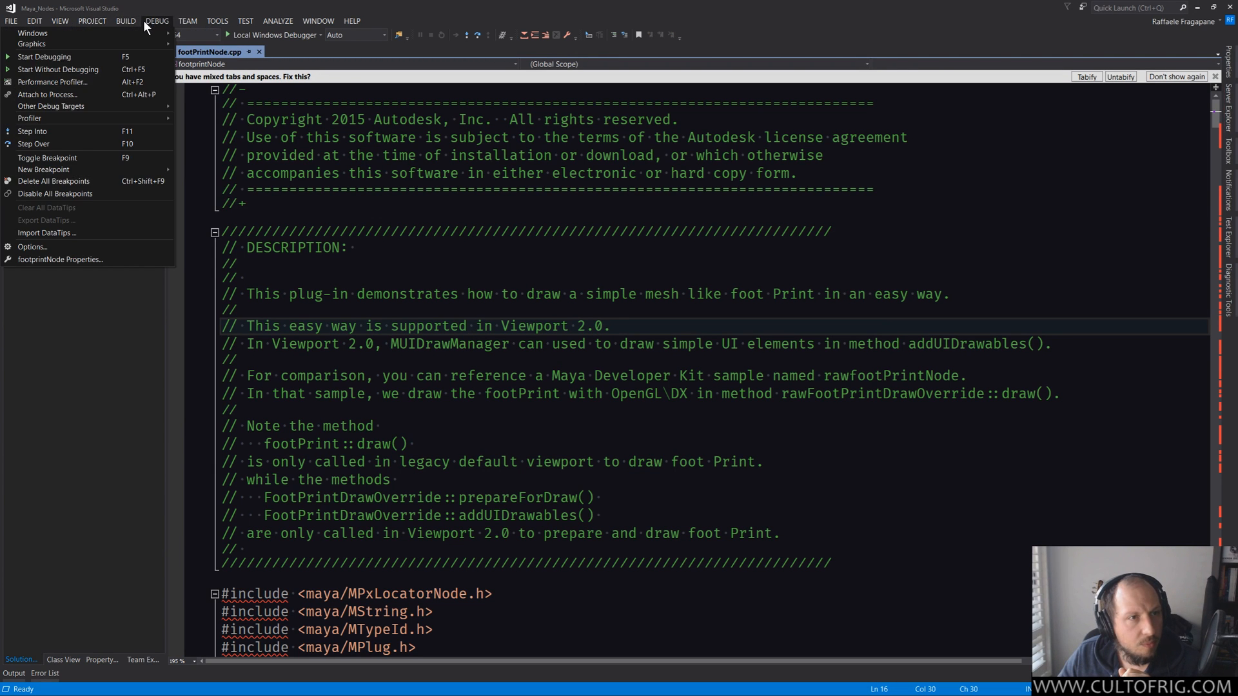
{"action": "left_click", "coordinate": [108, 20]}
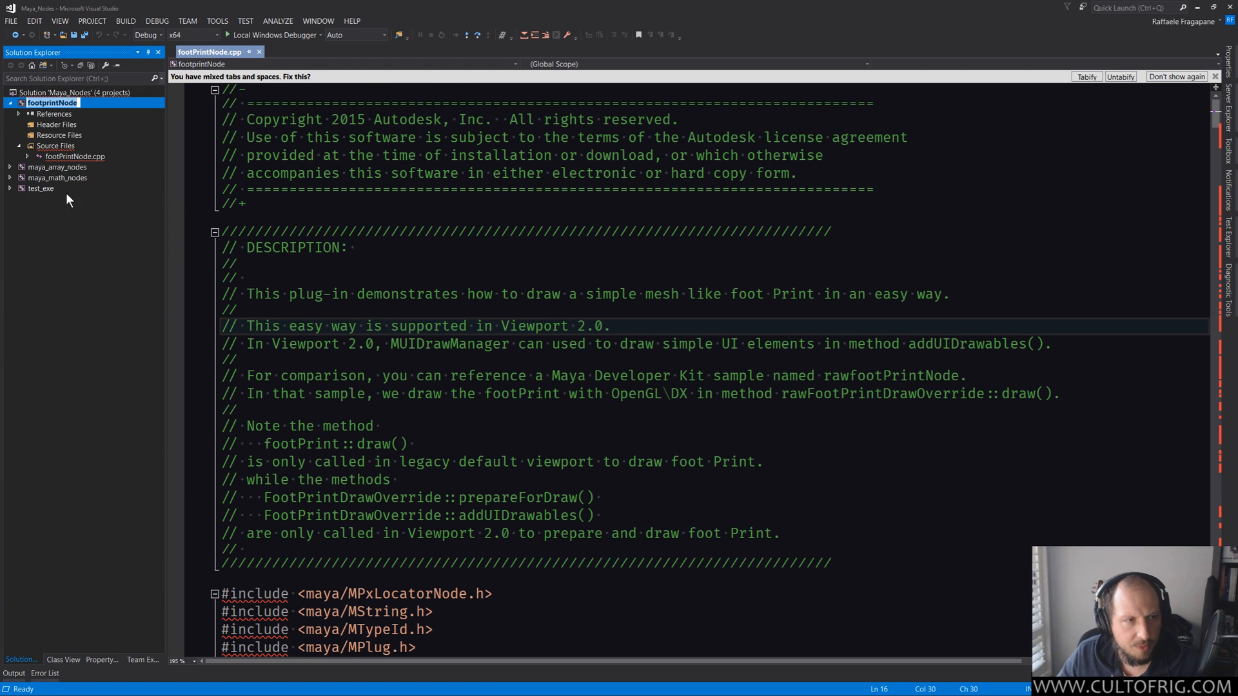
{"action": "right_click", "coordinate": [74, 156]}
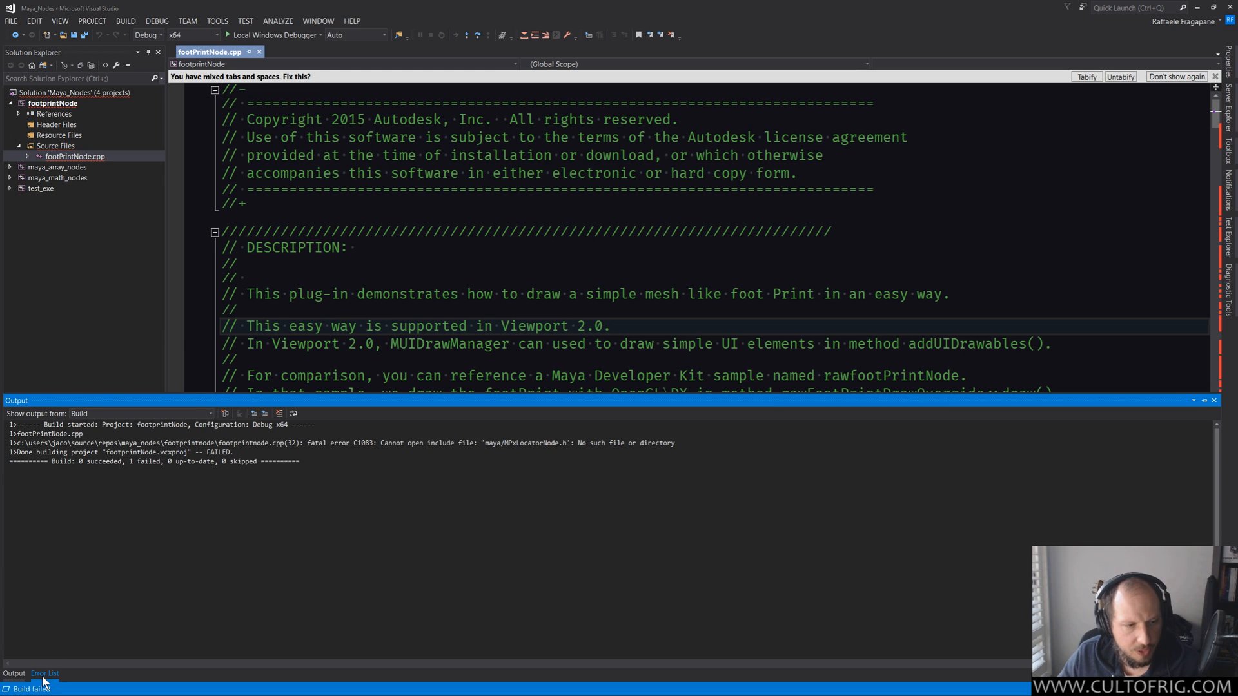
Show the Error List with the 227 missing Maya include errors
{"action": "left_click", "coordinate": [38, 673]}
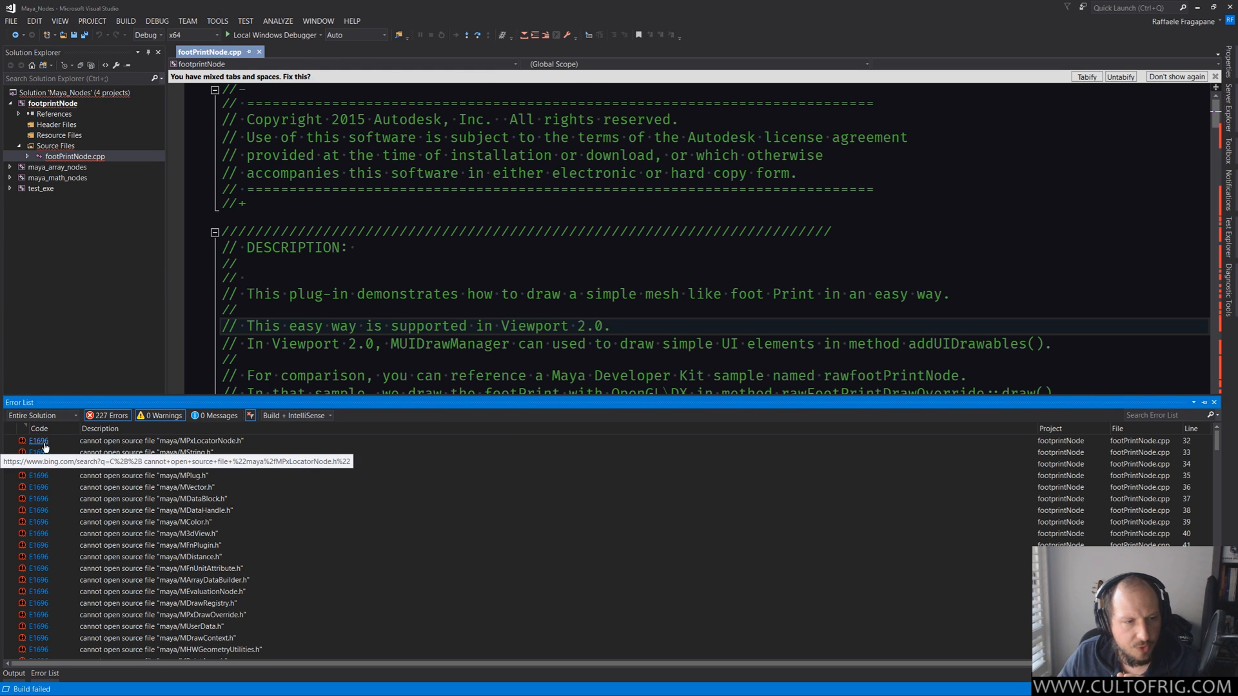
{"action": "mouse_move", "coordinate": [323, 443]}
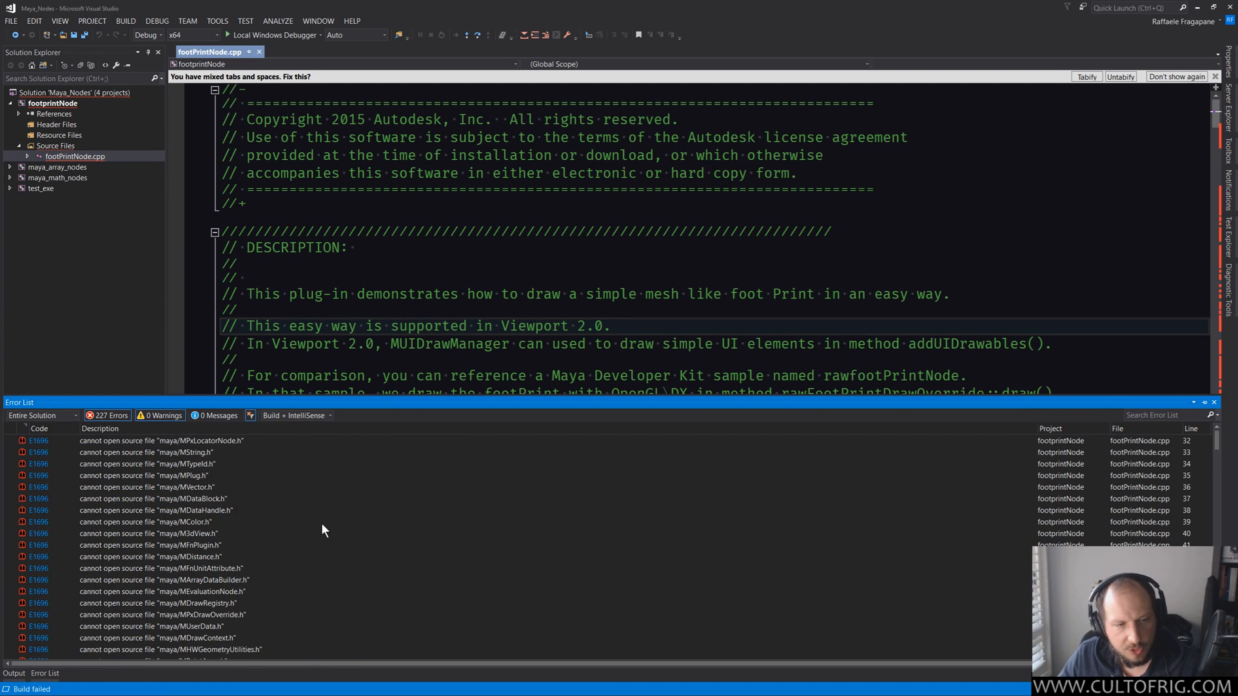
{"action": "mouse_move", "coordinate": [325, 515]}
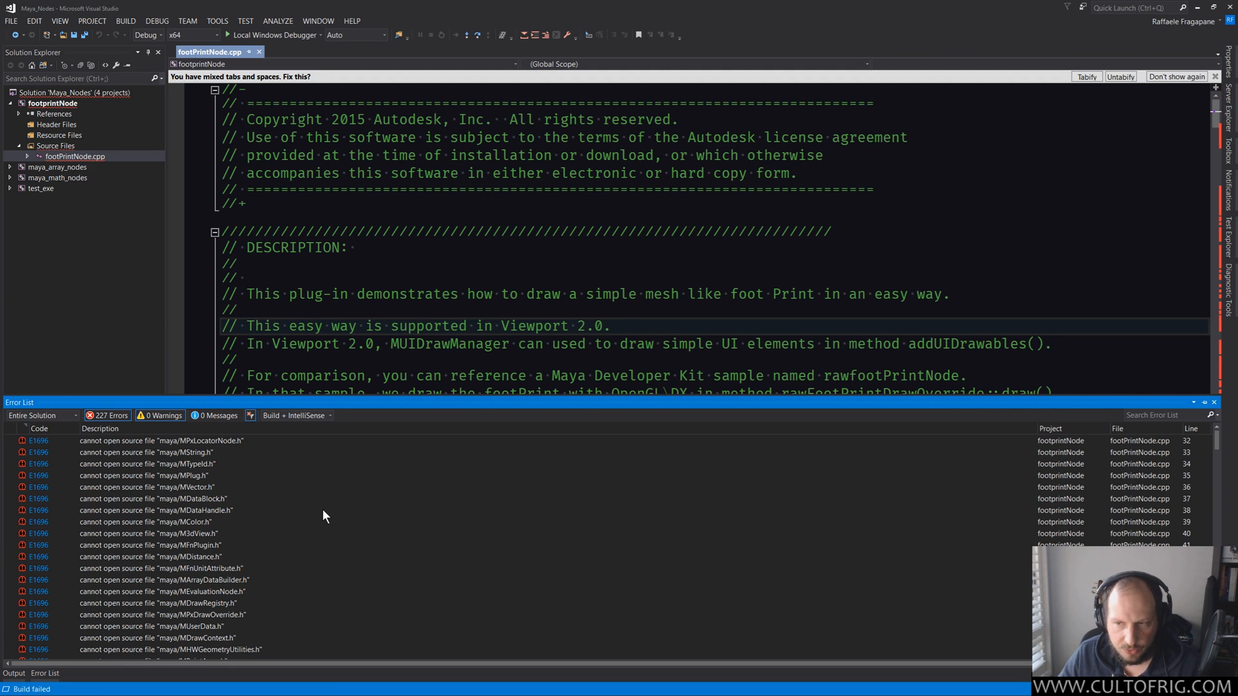
{"action": "mouse_move", "coordinate": [313, 501]}
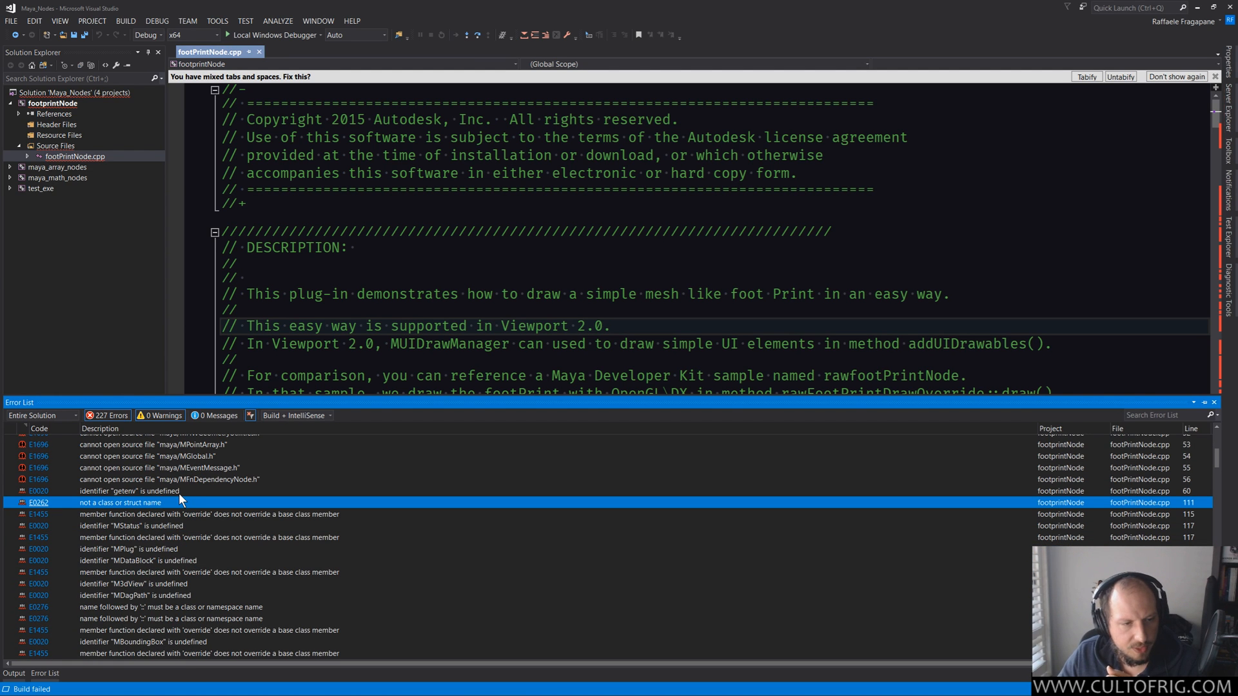
Scroll to the end of the Error List and select the C1083 missing app.h include error
{"action": "scroll", "scroll_direction": "down", "scroll_amount": 3}
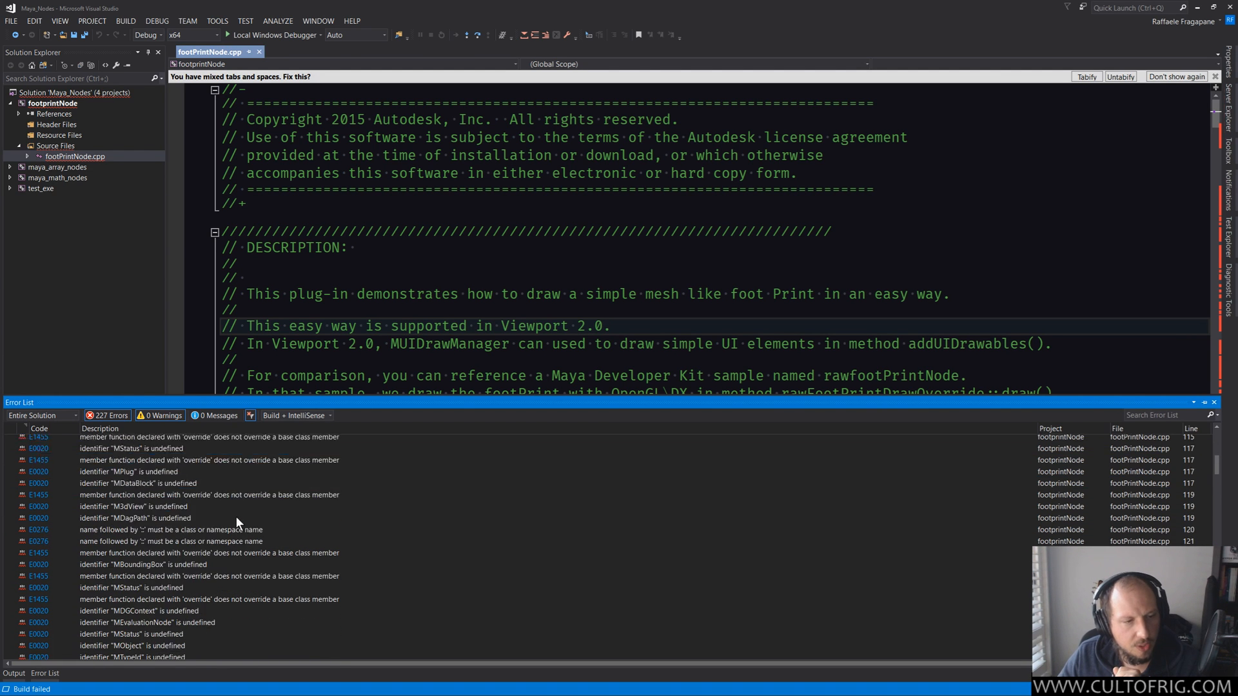
{"action": "scroll", "scroll_direction": "down", "scroll_amount": 3}
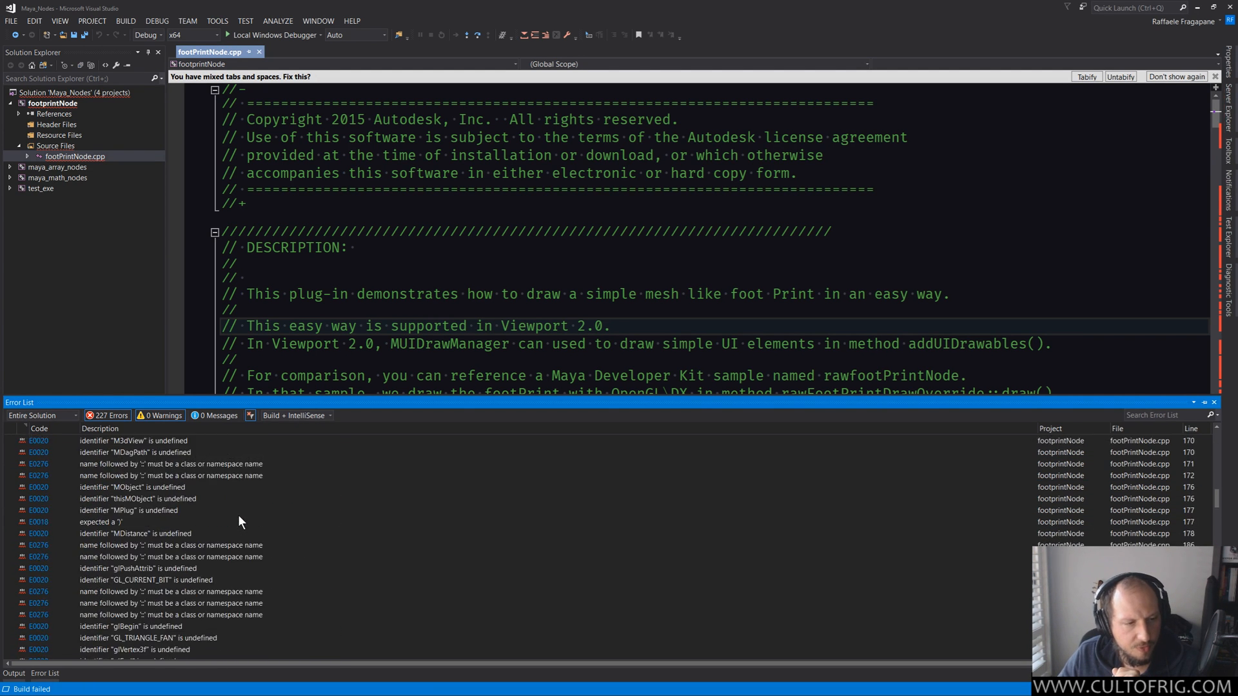
{"action": "scroll", "scroll_direction": "down", "scroll_amount": 3}
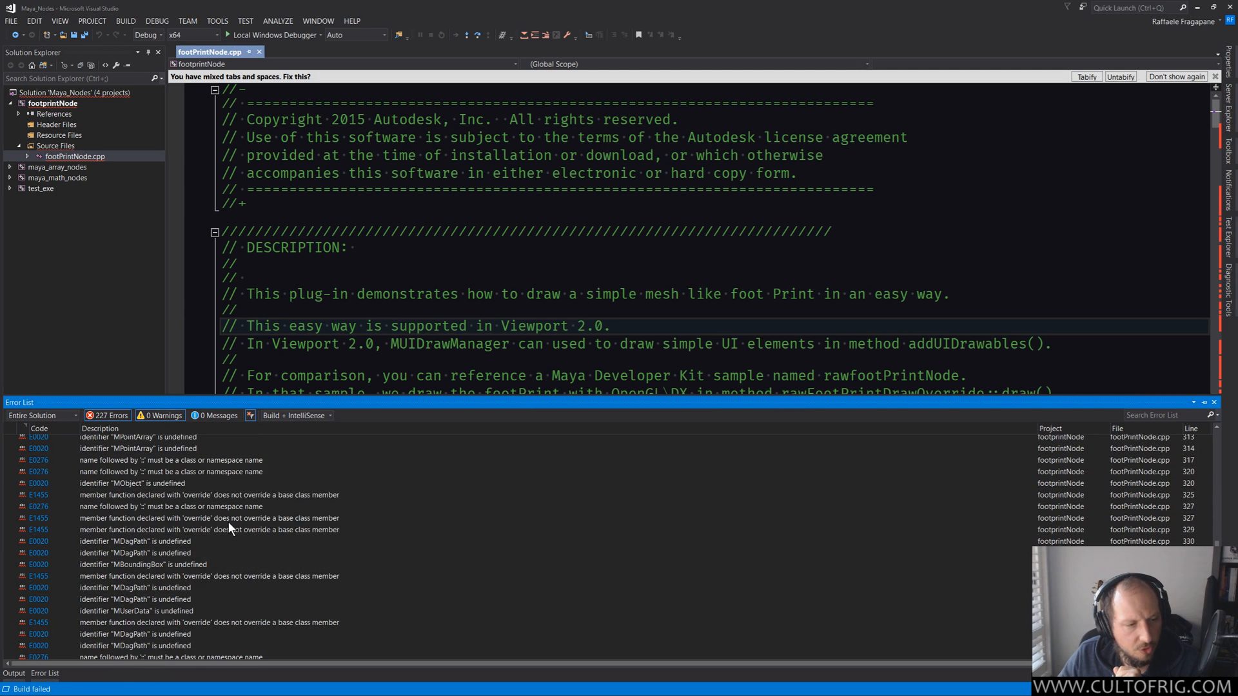
{"action": "scroll", "scroll_direction": "down", "scroll_amount": 3}
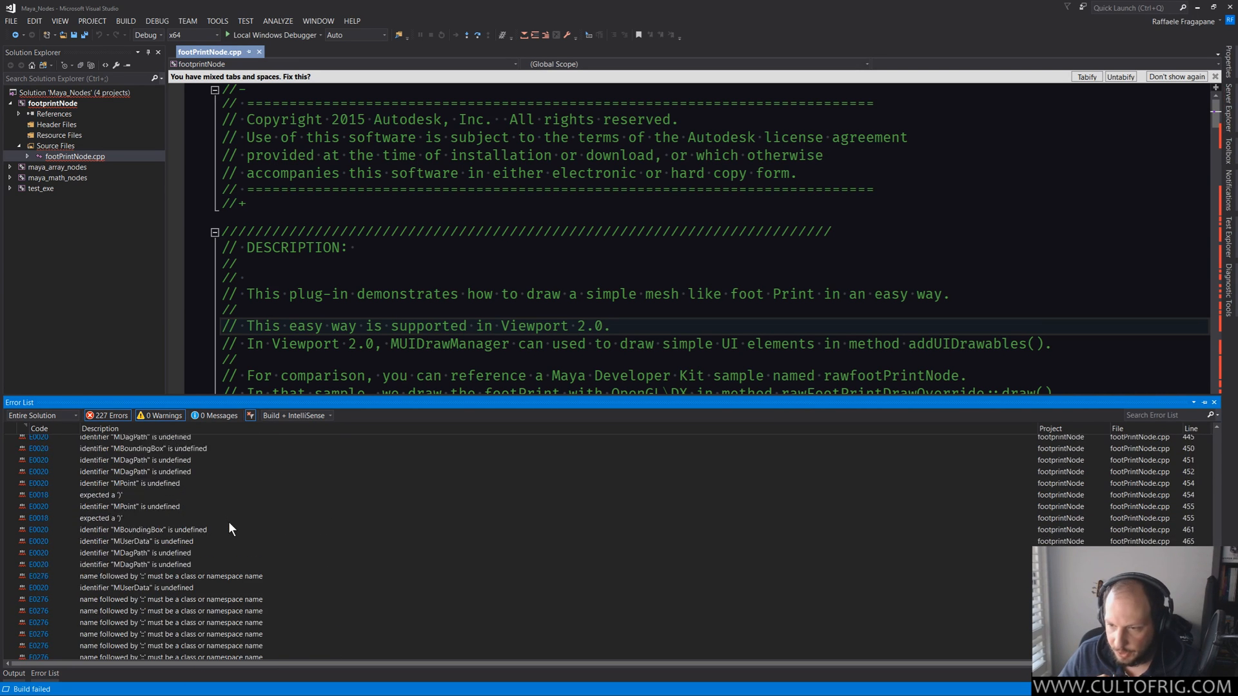
{"action": "scroll", "scroll_direction": "down", "scroll_amount": 3}
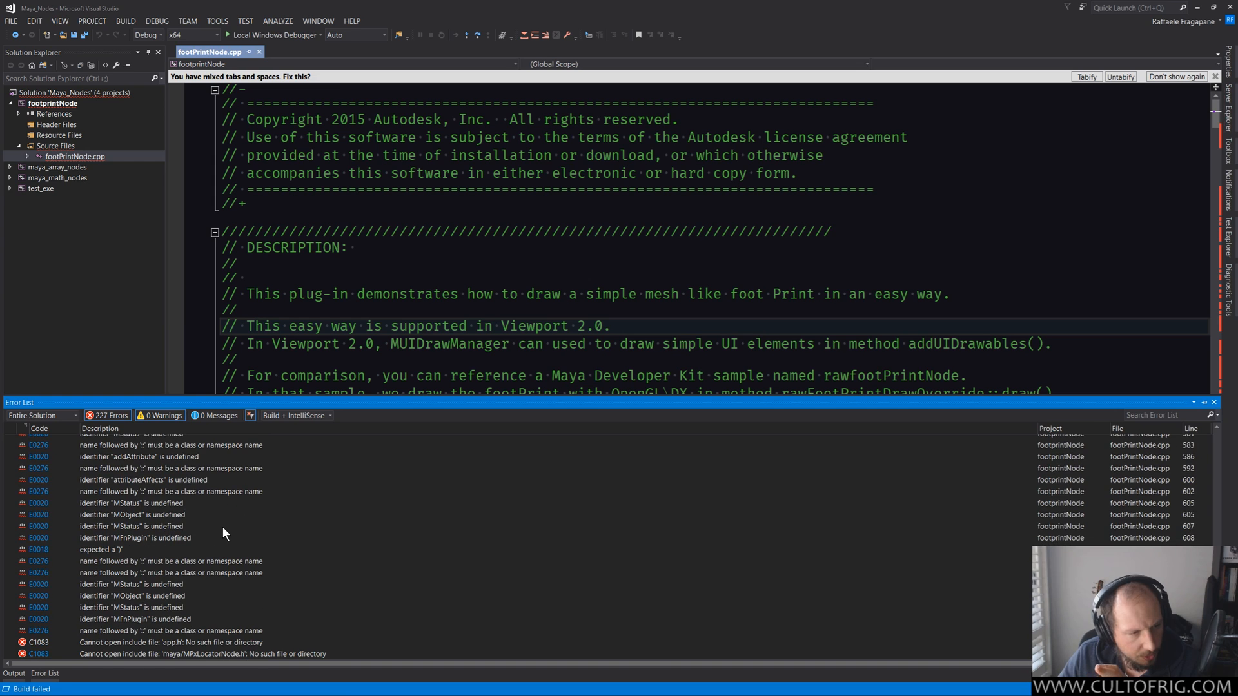
{"action": "left_click", "coordinate": [193, 642]}
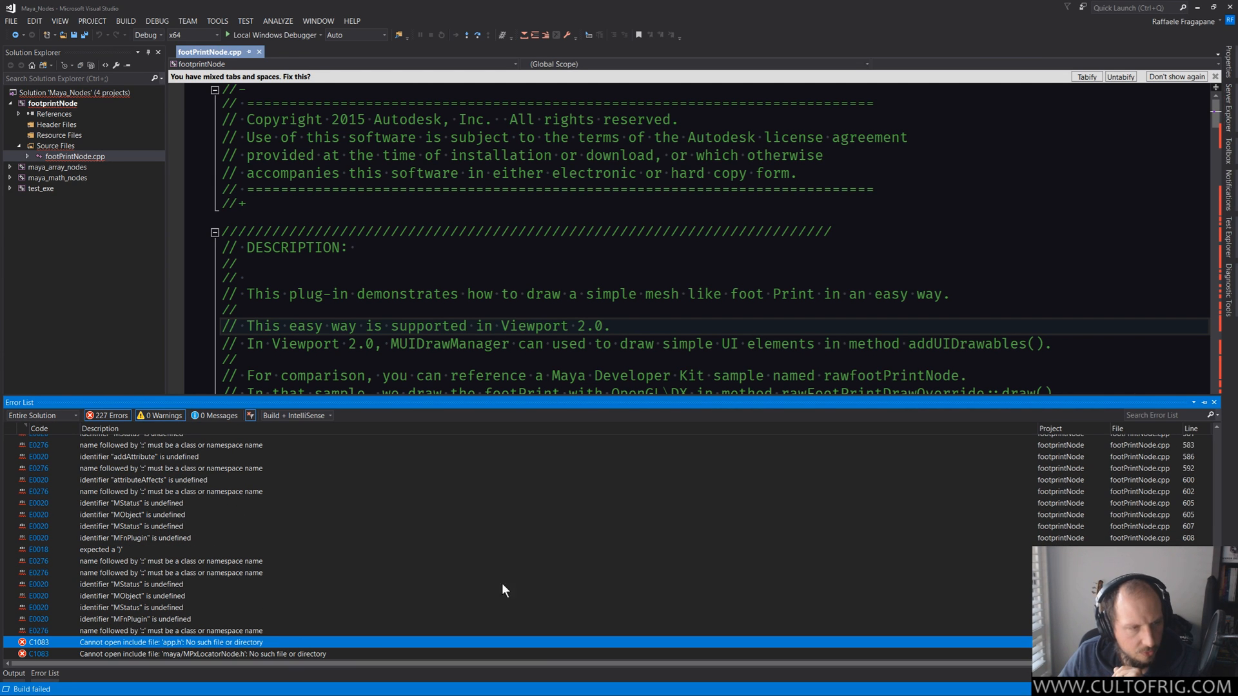
{"action": "mouse_move", "coordinate": [521, 654]}
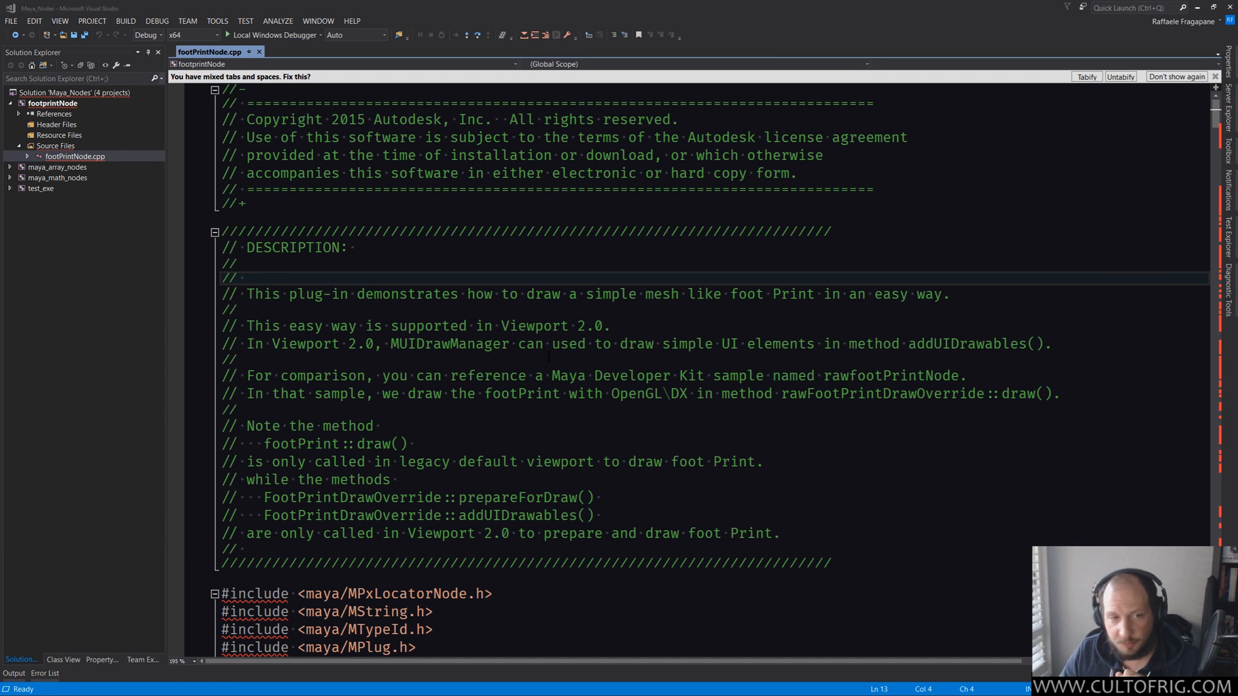
{"action": "scroll", "scroll_direction": "down", "scroll_amount": 3}
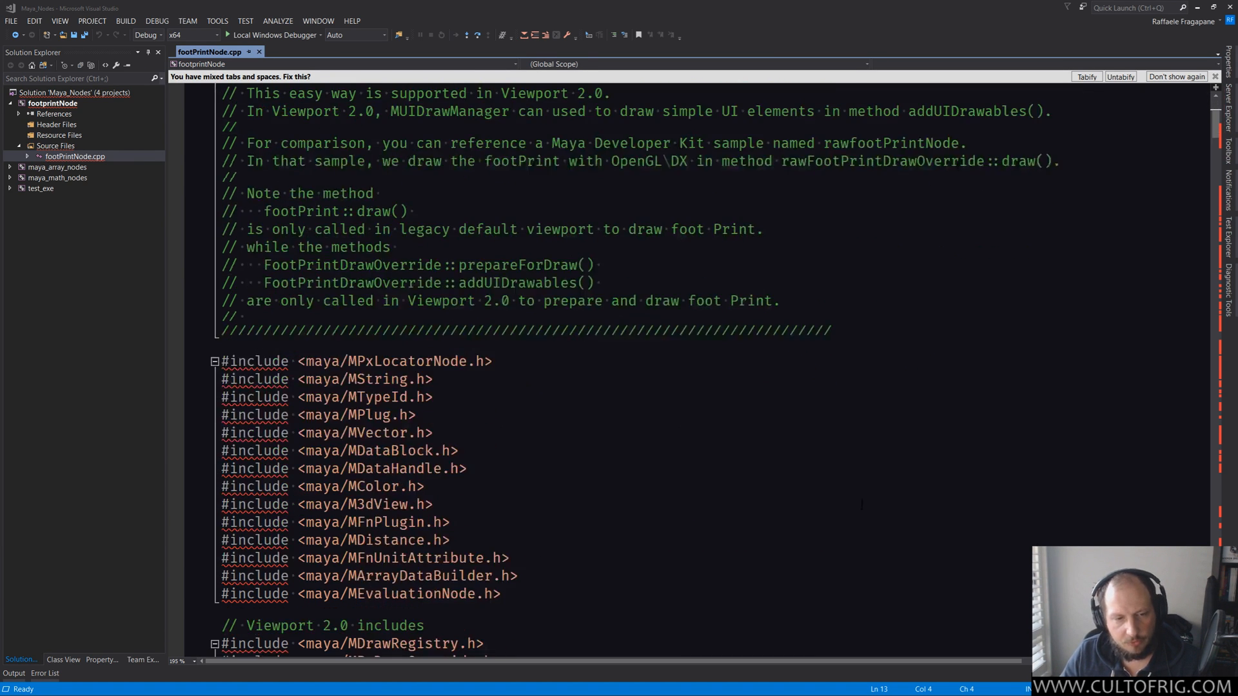